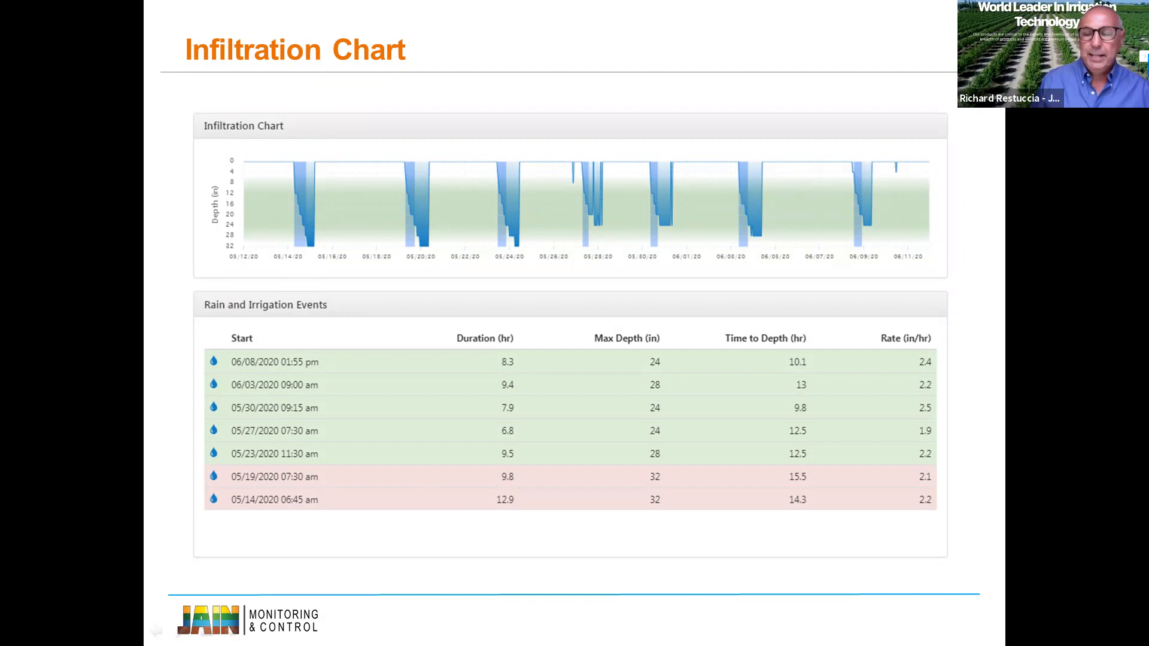
{"action": "mouse_move", "coordinate": [297, 247]}
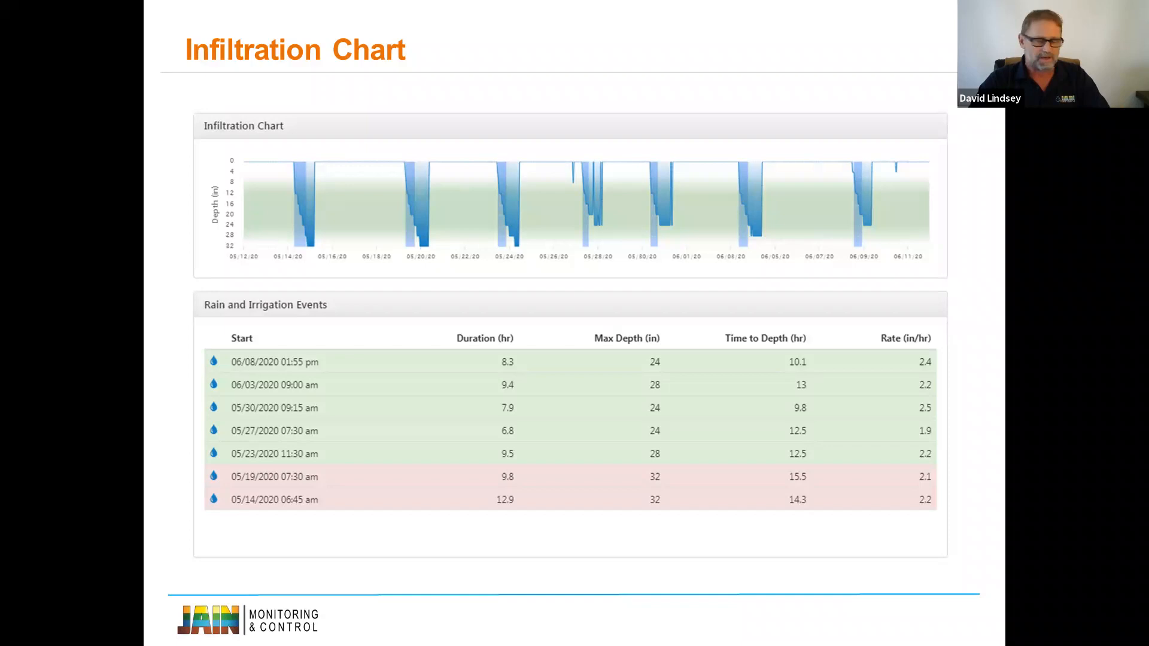
{"action": "mouse_move", "coordinate": [86, 192]}
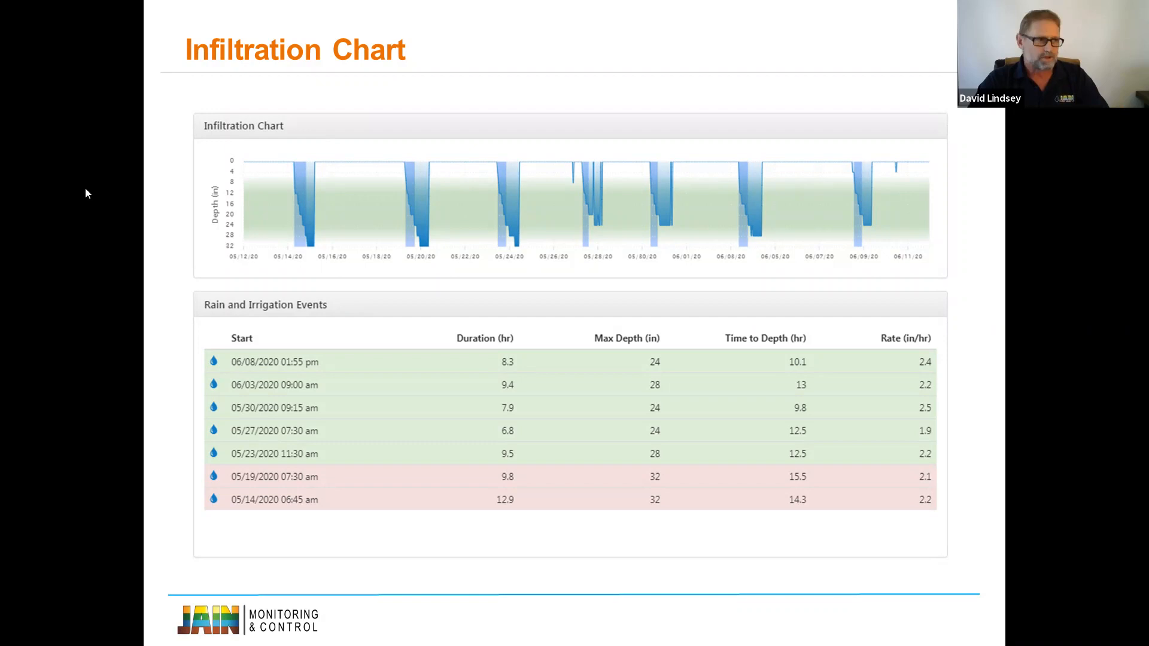
{"action": "mouse_move", "coordinate": [309, 232]}
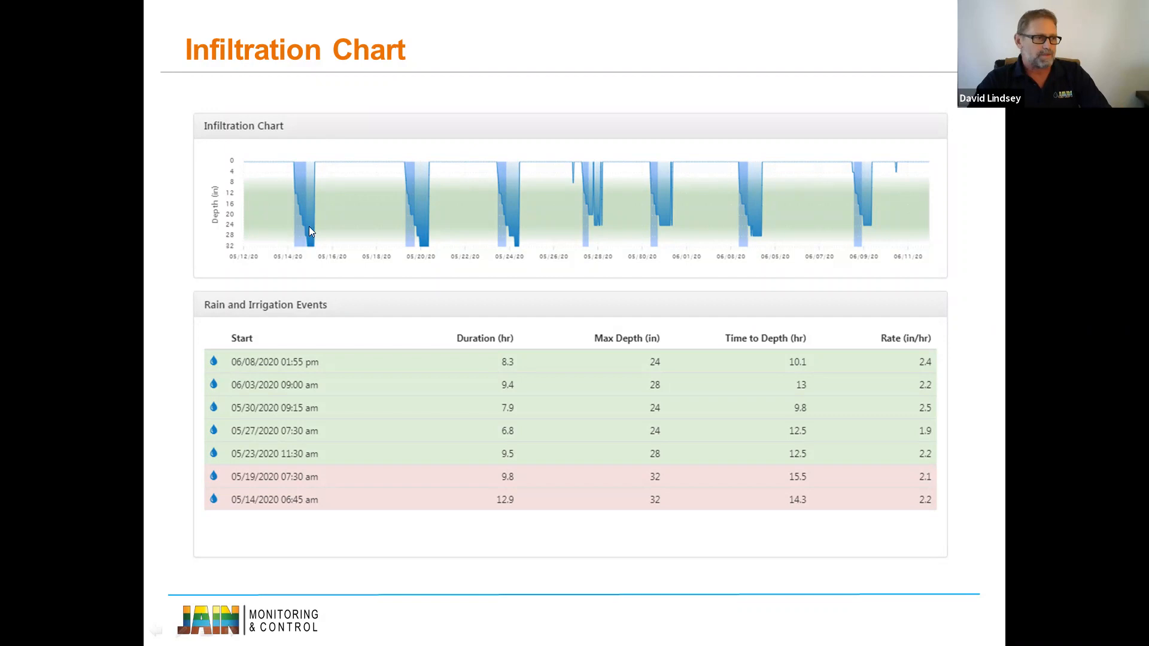
{"action": "mouse_move", "coordinate": [248, 527]}
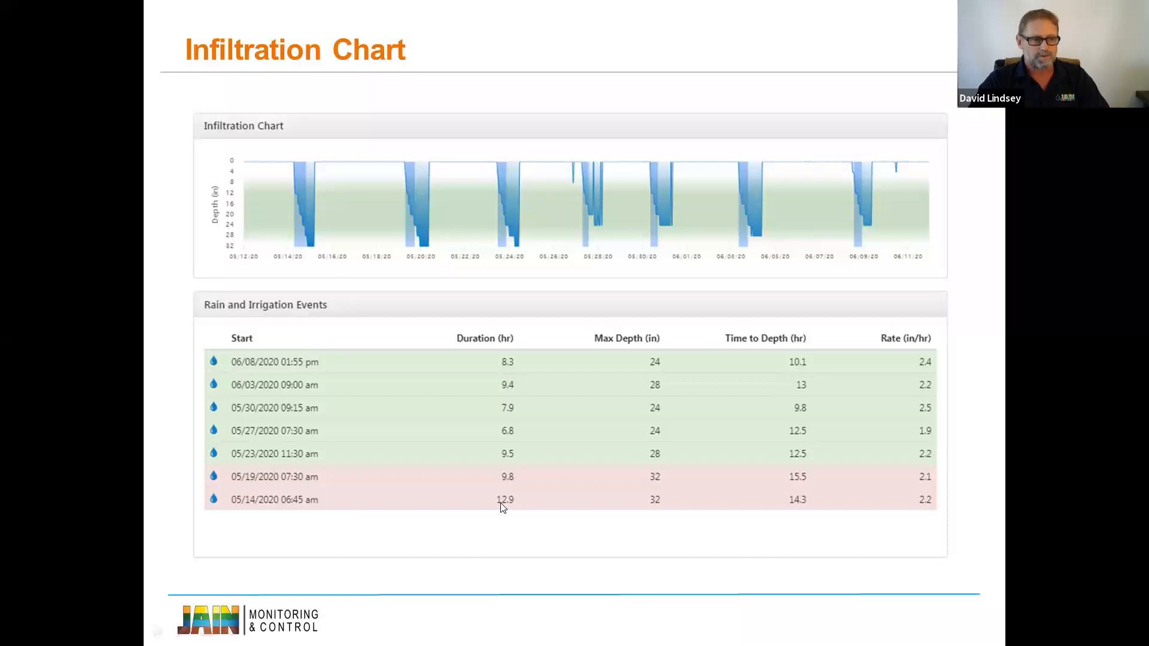
{"action": "mouse_move", "coordinate": [653, 508]}
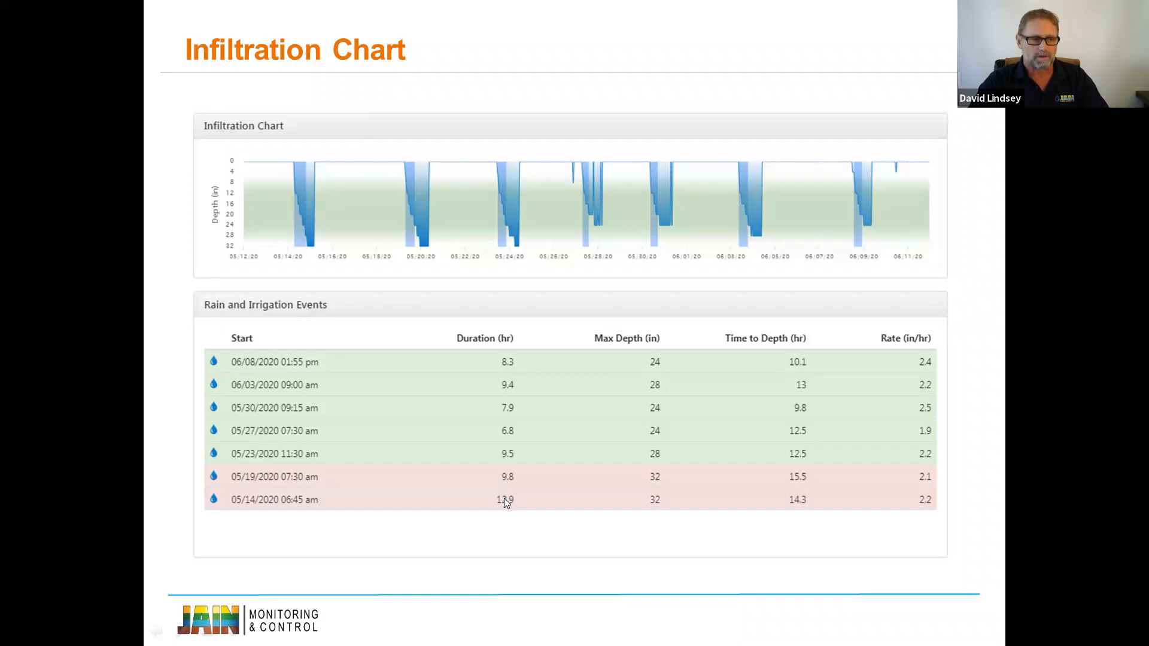
{"action": "mouse_move", "coordinate": [522, 505]}
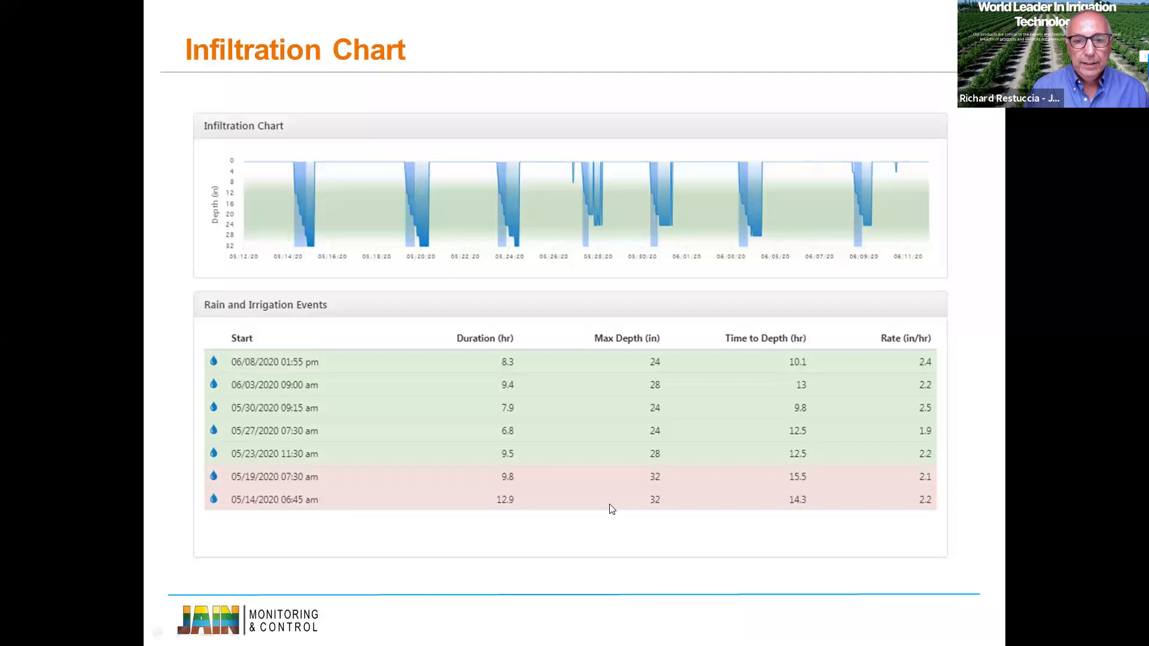
{"action": "mouse_move", "coordinate": [317, 202]}
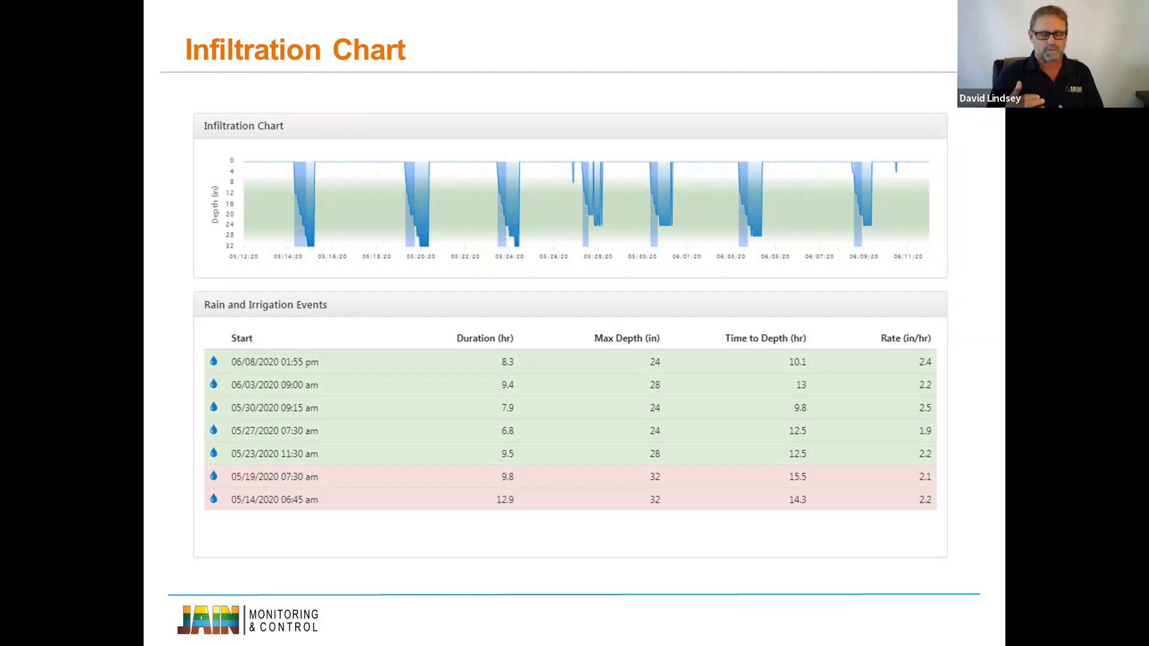
{"action": "mouse_move", "coordinate": [400, 165]}
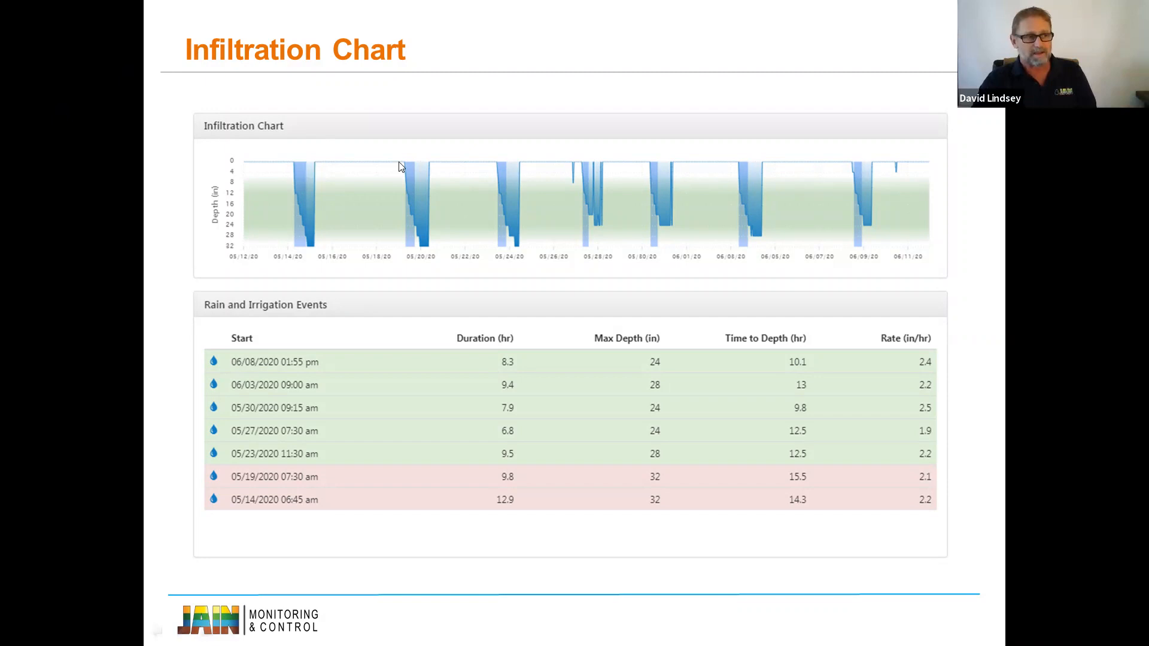
{"action": "mouse_move", "coordinate": [743, 484]}
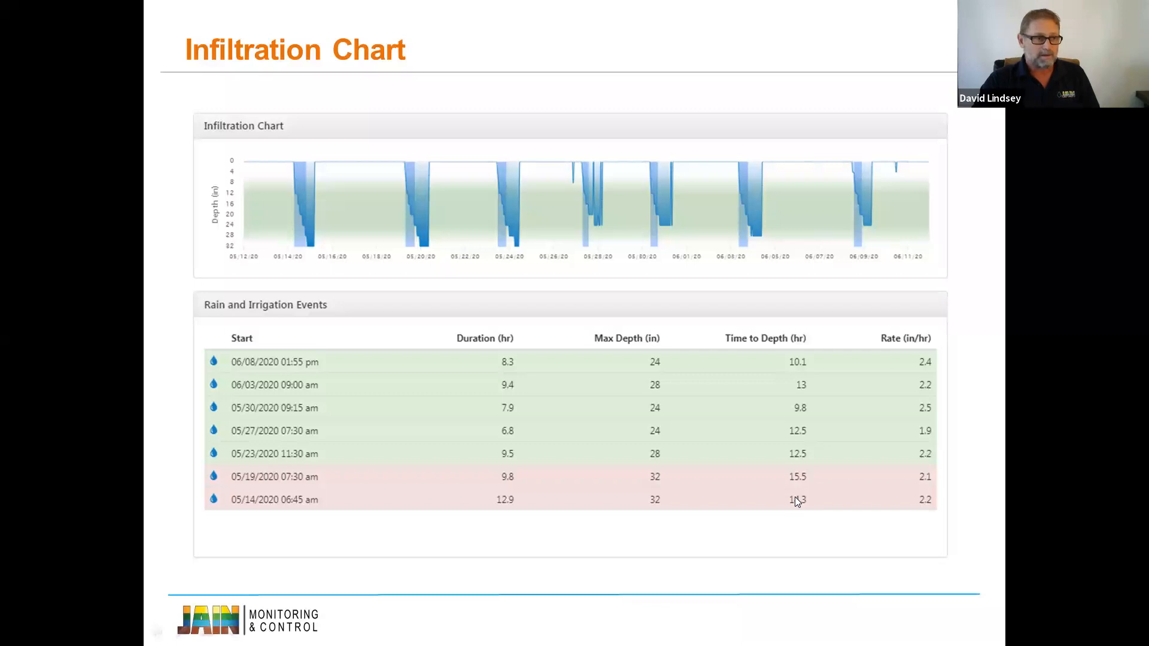
{"action": "mouse_move", "coordinate": [935, 509]}
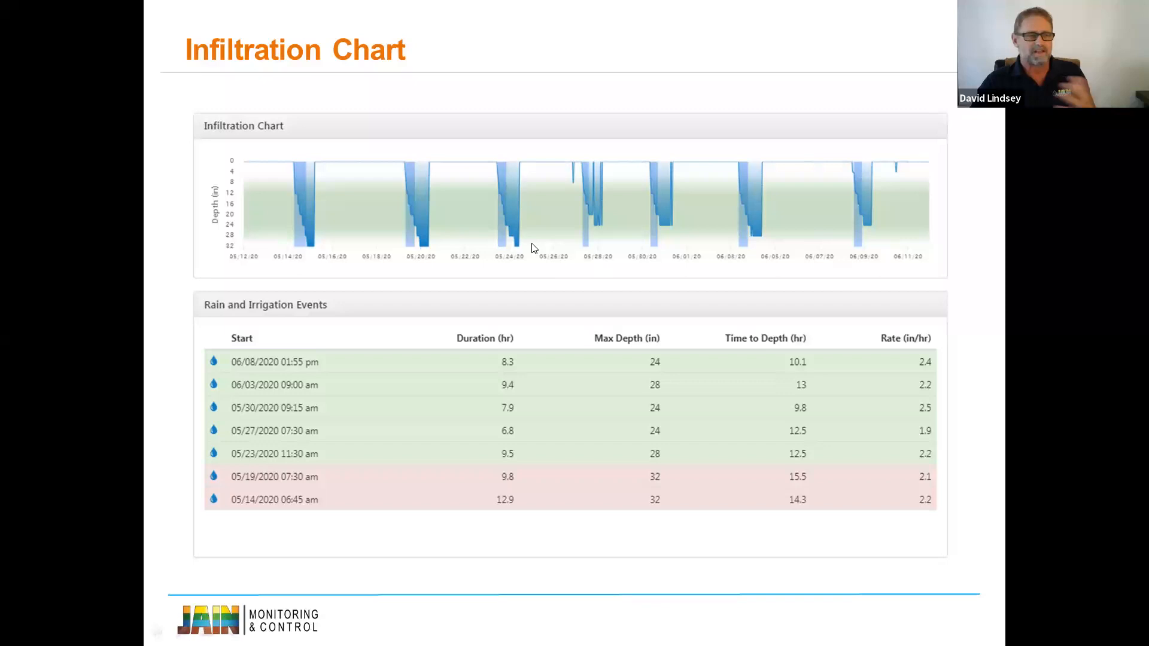
{"action": "mouse_move", "coordinate": [427, 482]}
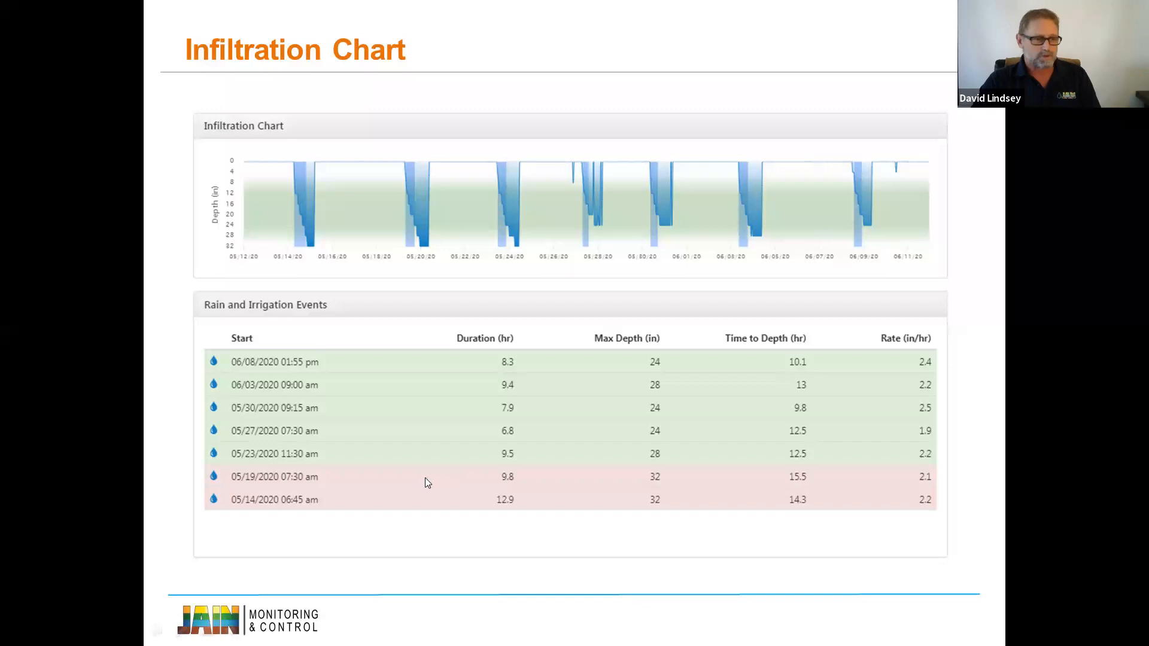
{"action": "mouse_move", "coordinate": [503, 510]}
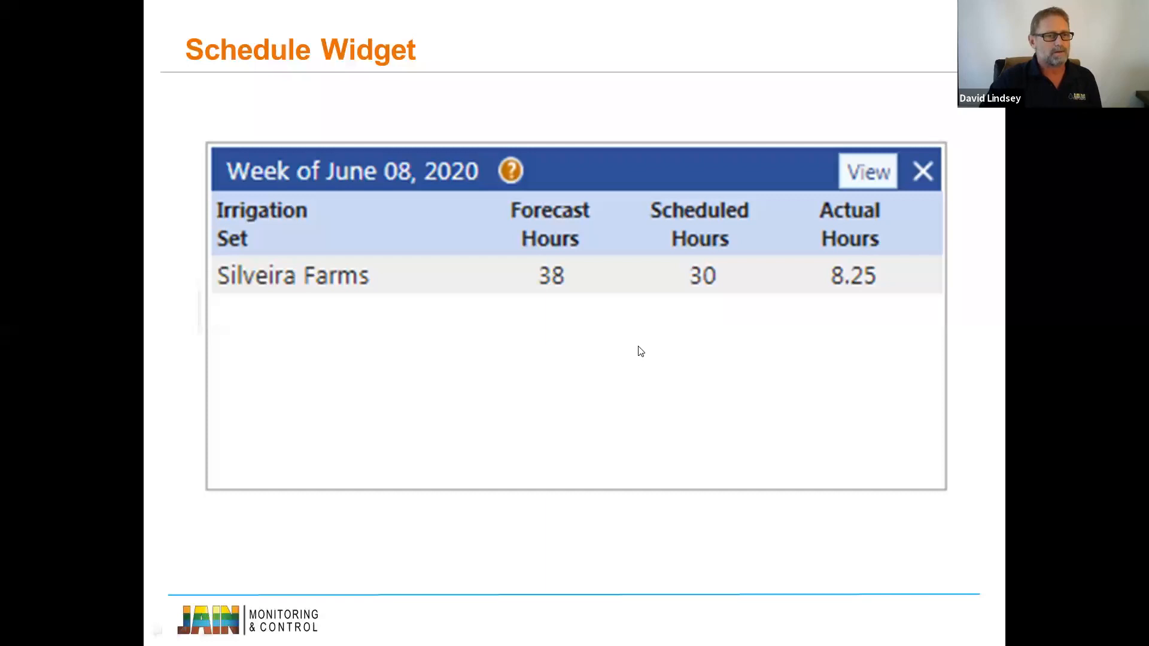
- Review the June 08 week's 30 scheduled hours, then cancel back to the dashboard
{"action": "left_click", "coordinate": [868, 172]}
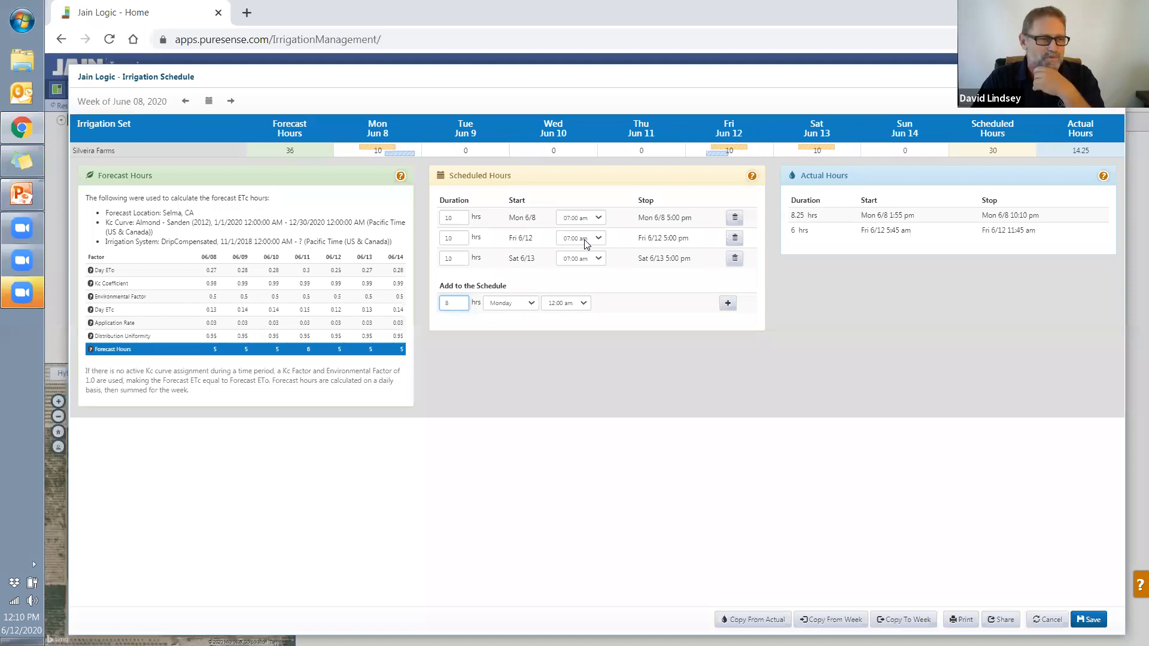
{"action": "mouse_move", "coordinate": [666, 237]}
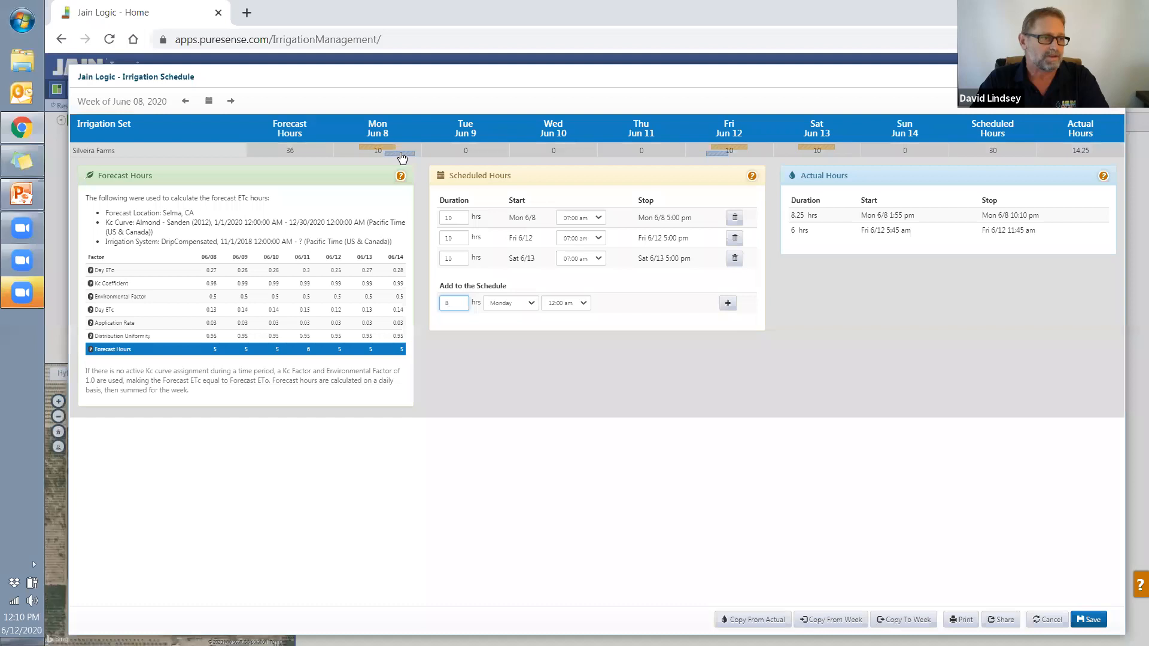
{"action": "left_click", "coordinate": [378, 151]}
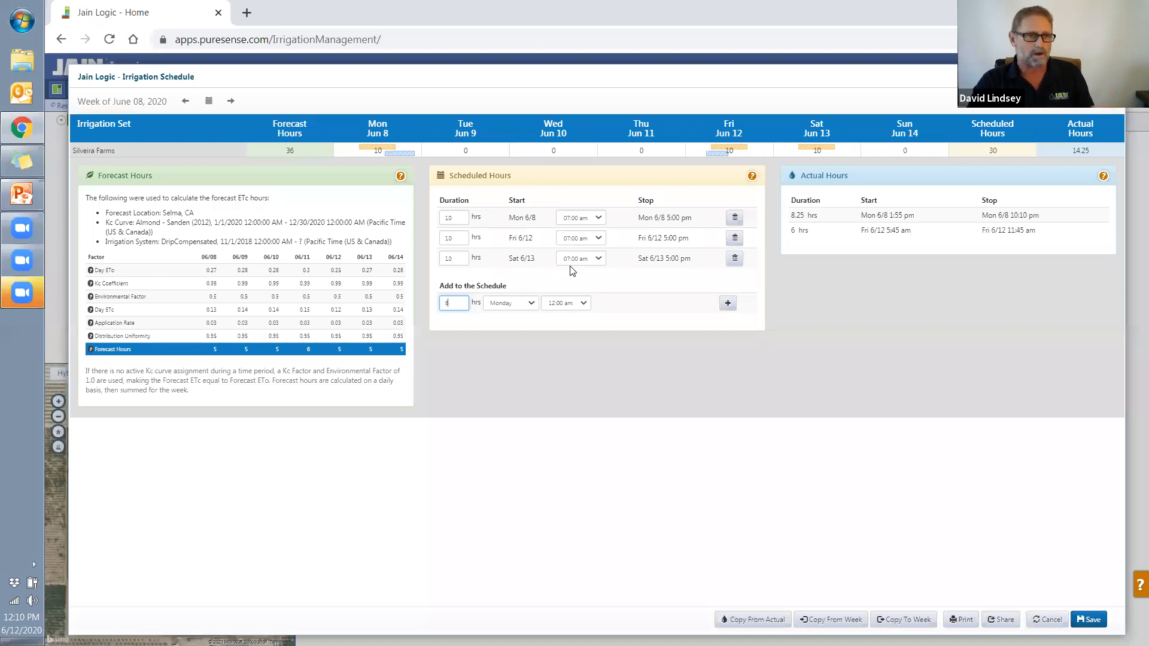
{"action": "mouse_move", "coordinate": [755, 326]}
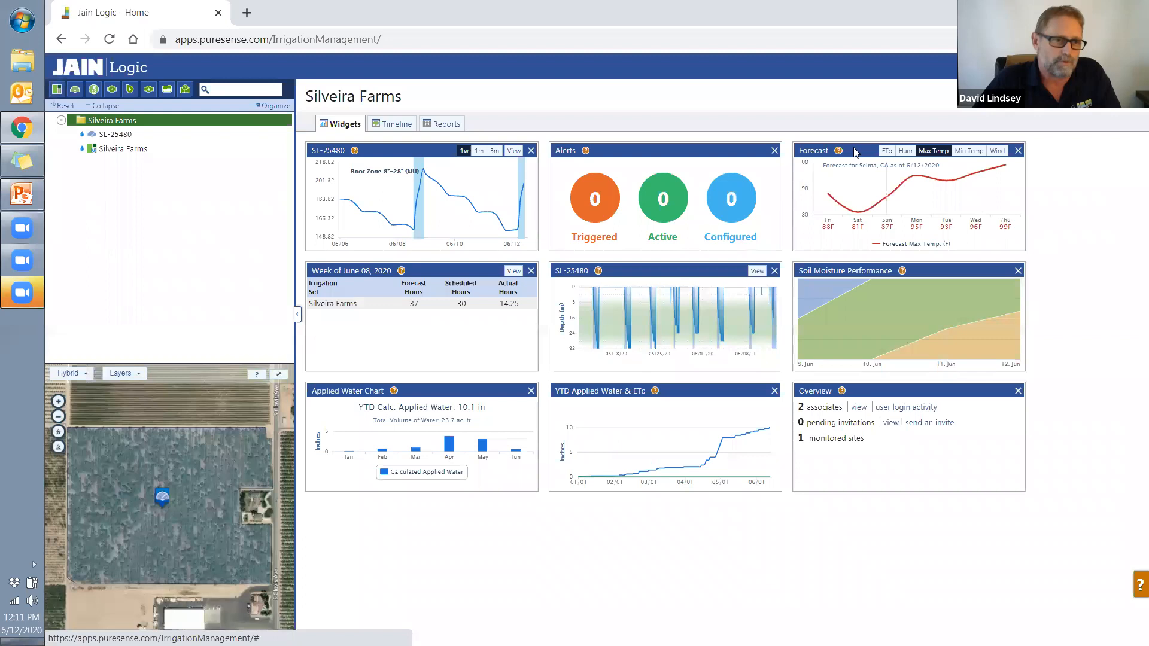
{"action": "mouse_move", "coordinate": [919, 179]}
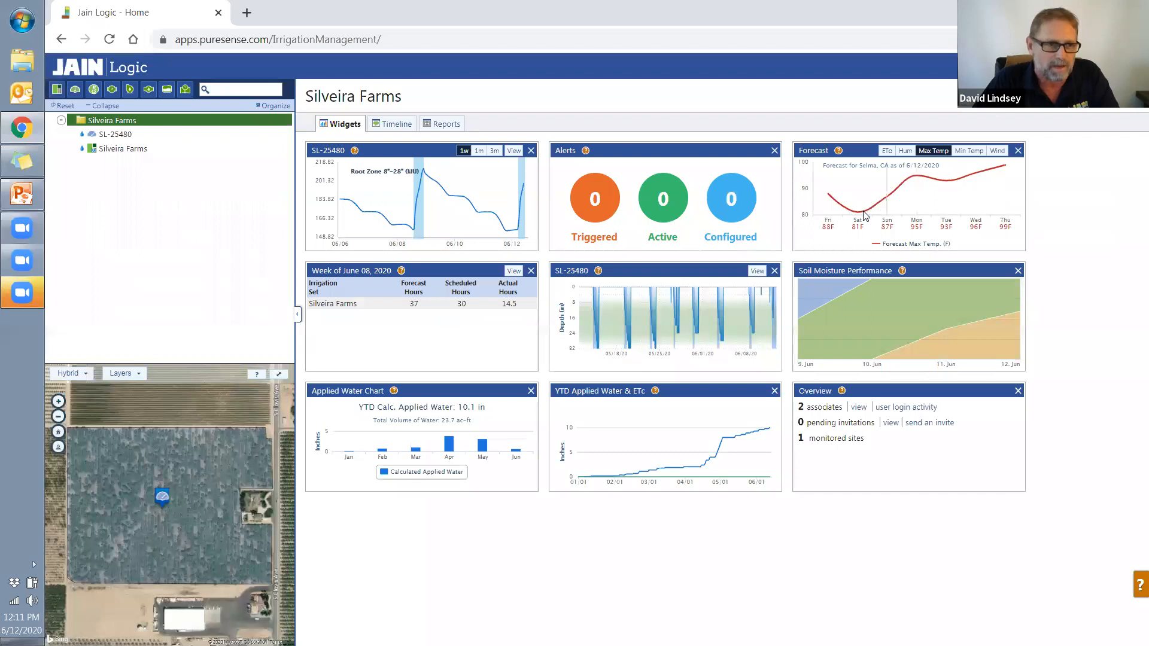
{"action": "mouse_move", "coordinate": [908, 182]}
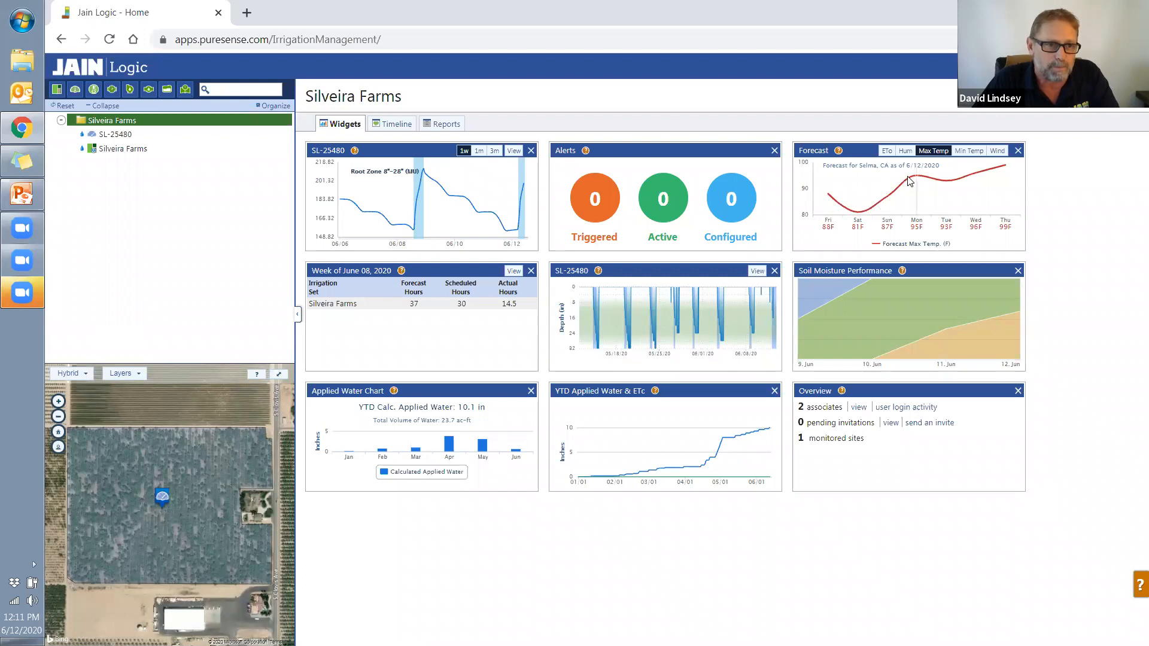
{"action": "mouse_move", "coordinate": [1002, 235]}
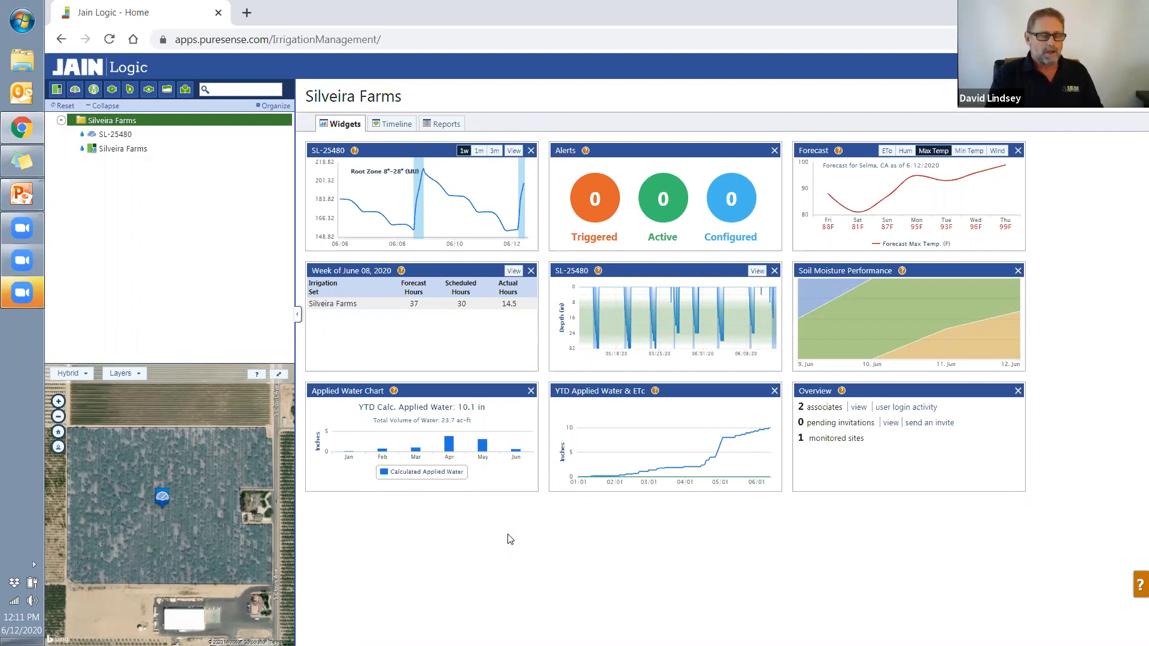
{"action": "mouse_move", "coordinate": [614, 297]}
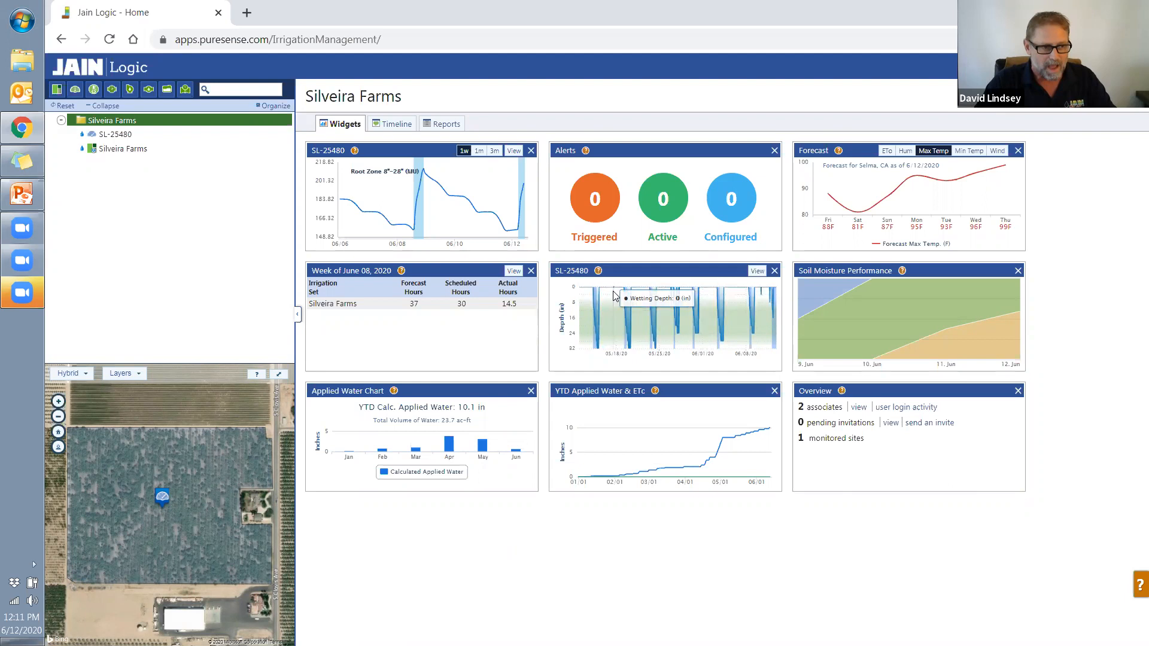
{"action": "mouse_move", "coordinate": [611, 342]}
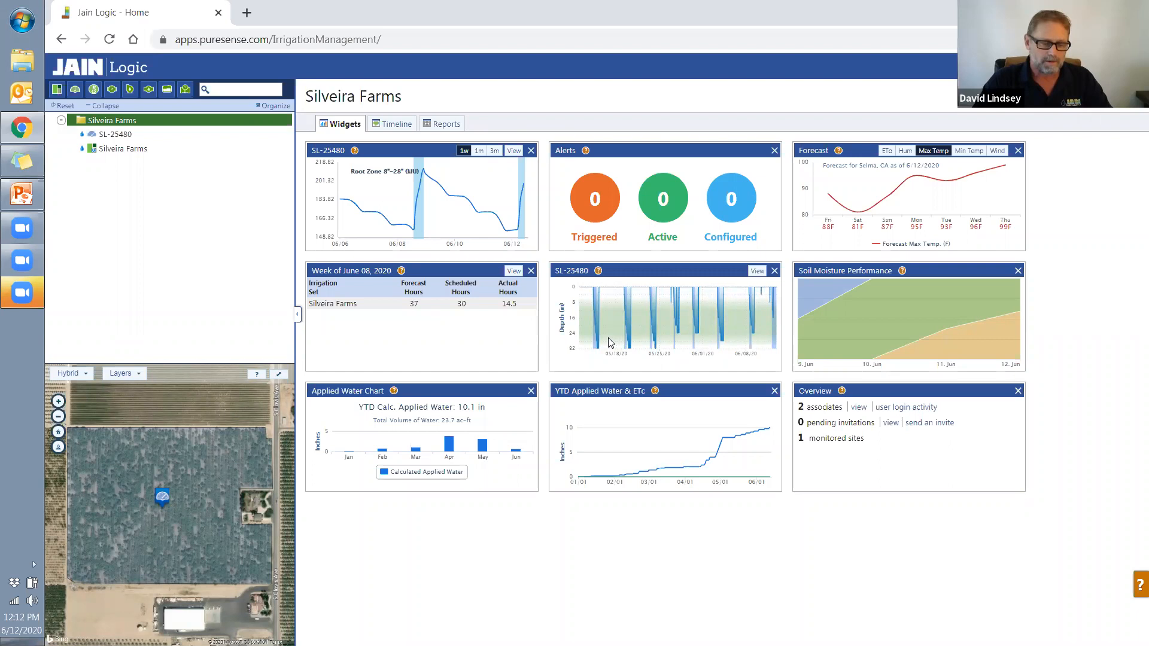
{"action": "mouse_move", "coordinate": [734, 322]}
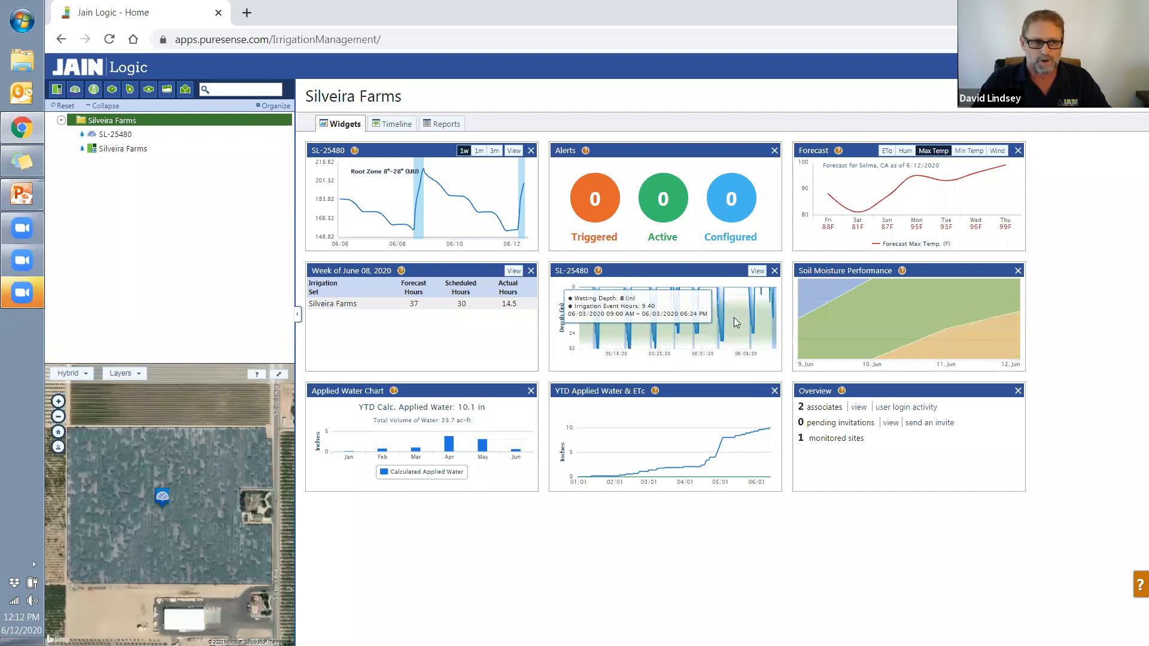
{"action": "mouse_move", "coordinate": [682, 336]}
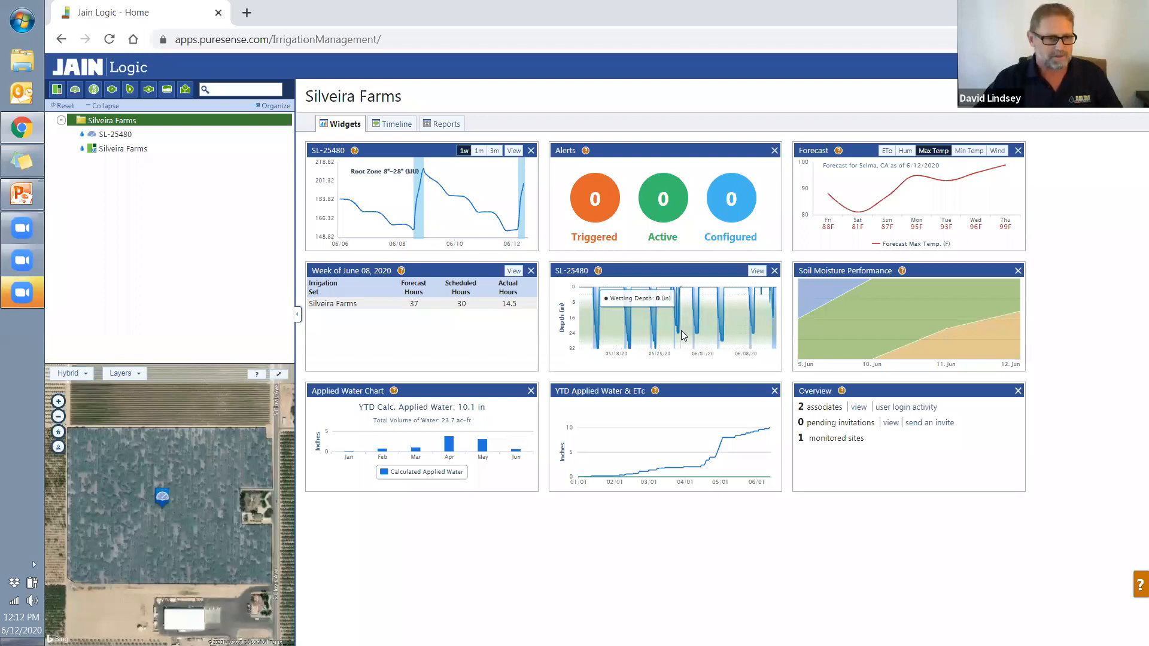
{"action": "mouse_move", "coordinate": [744, 262]}
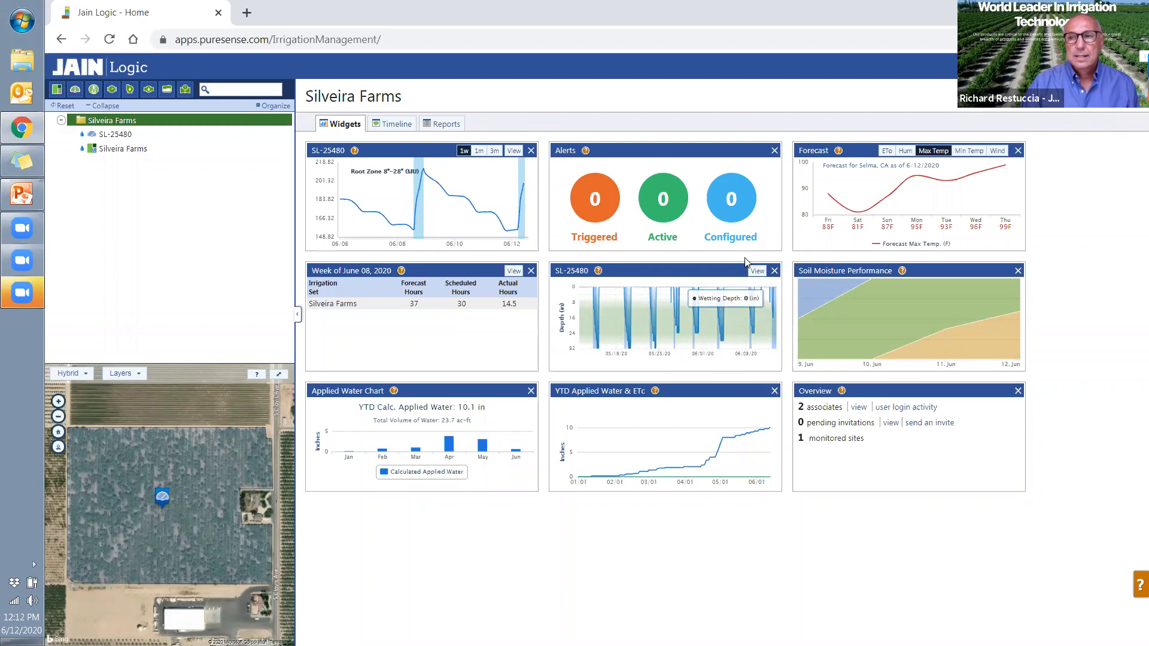
{"action": "mouse_move", "coordinate": [1018, 304]}
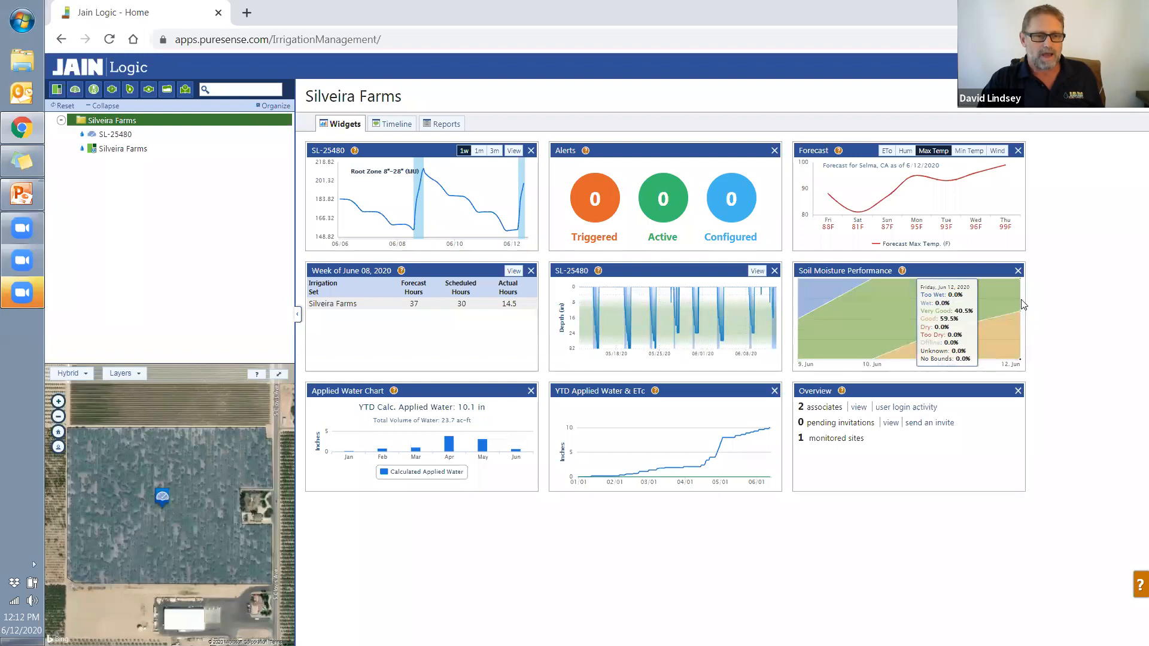
{"action": "mouse_move", "coordinate": [1013, 318]}
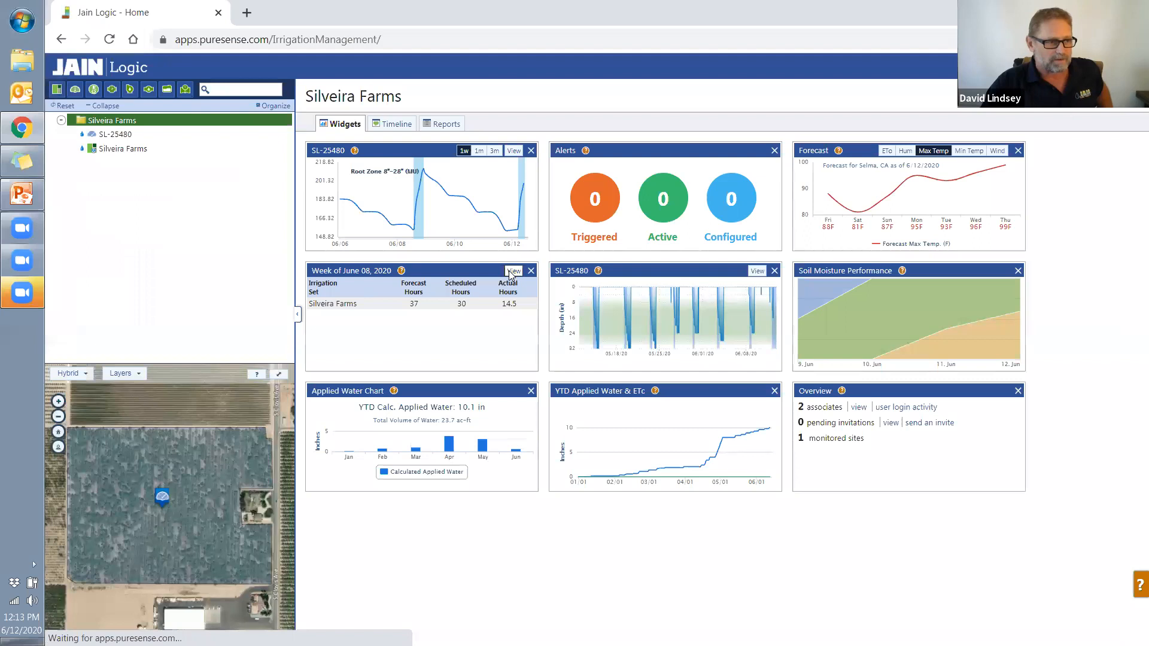
- View the full schedule, advance to the June 15 week, and open Silveira Farms details
{"action": "left_click", "coordinate": [513, 271]}
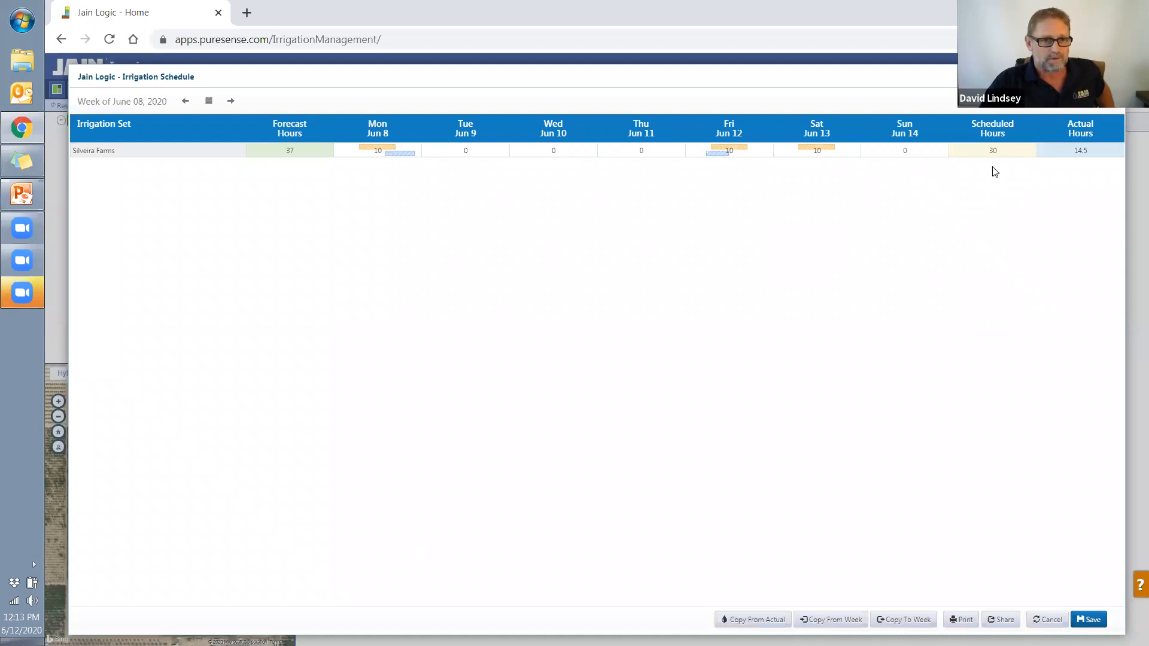
{"action": "mouse_move", "coordinate": [783, 277]}
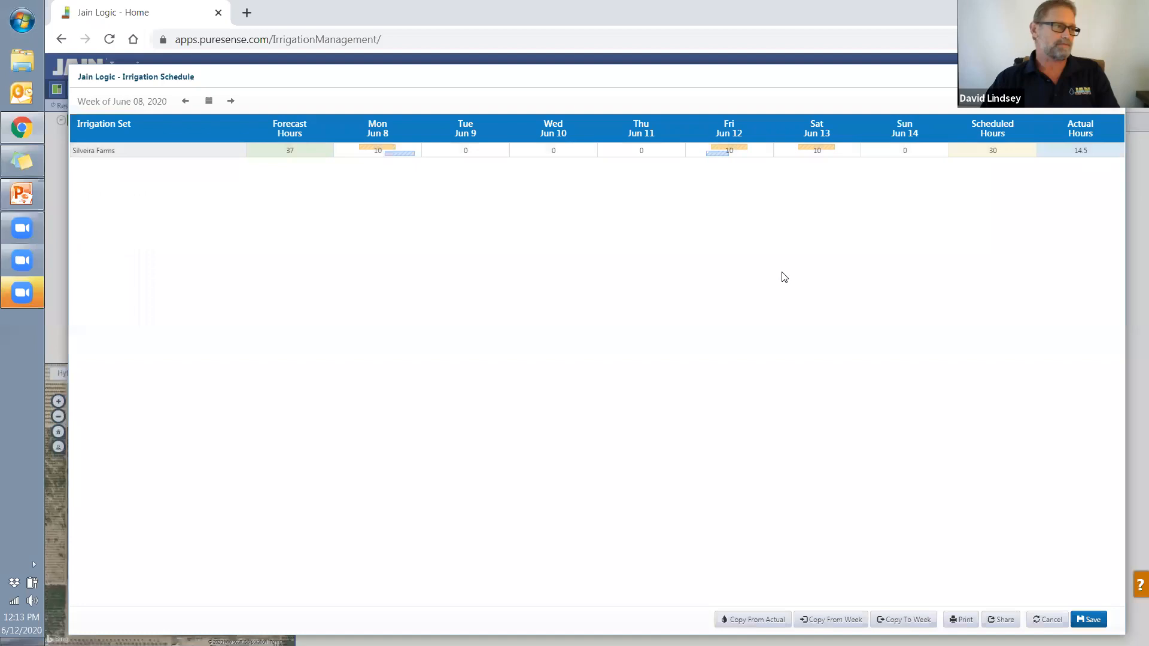
{"action": "left_click", "coordinate": [230, 101]}
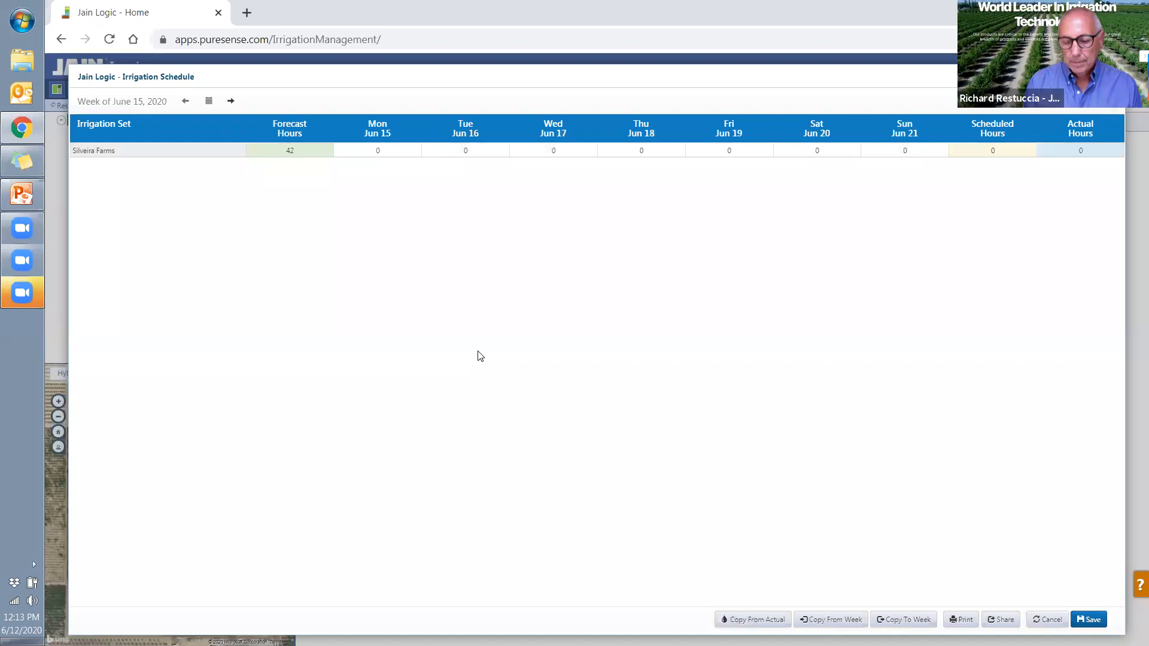
{"action": "left_click", "coordinate": [94, 151]}
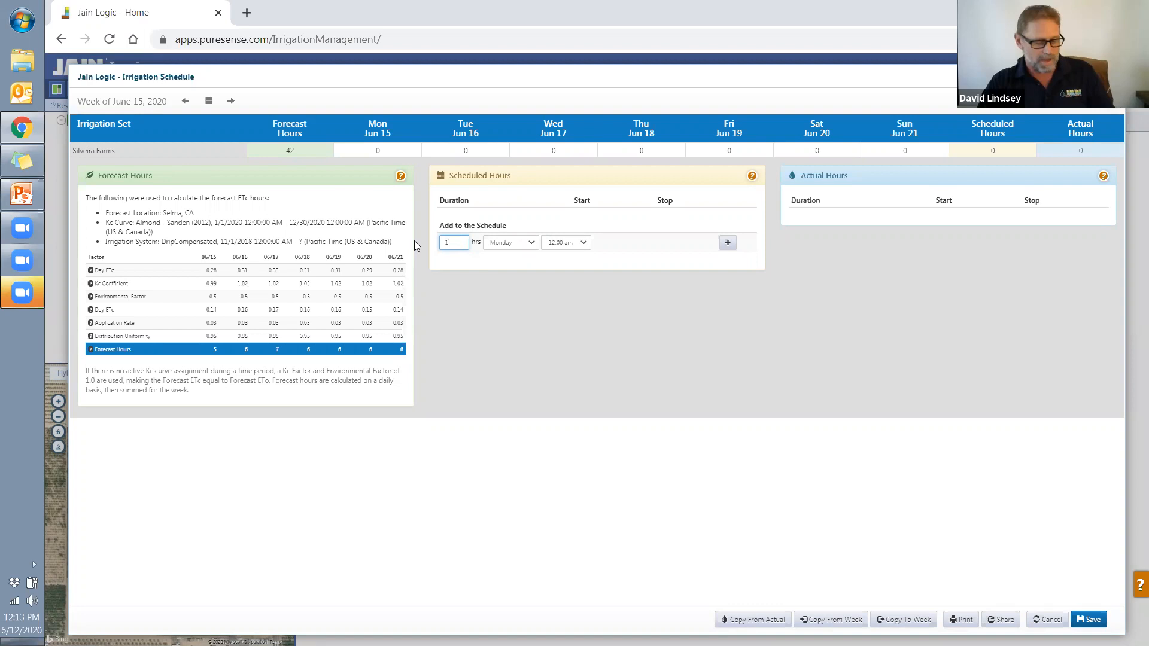
- Set a 10-hour run length and add a Wednesday irrigation run
{"action": "left_click", "coordinate": [564, 242]}
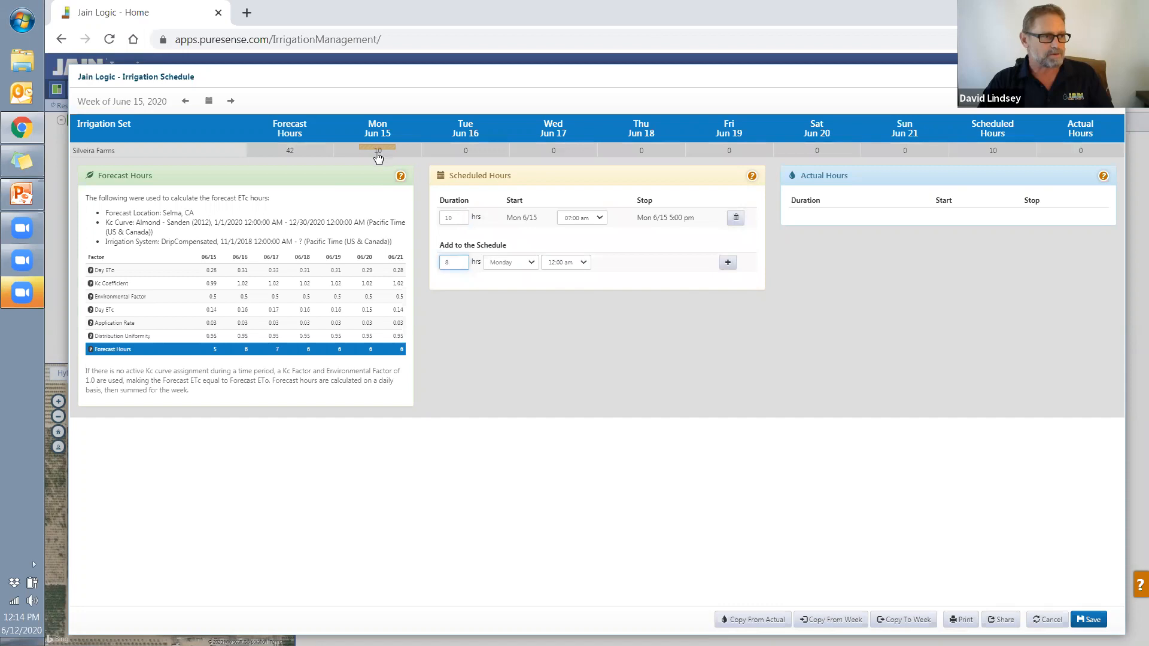
{"action": "left_click", "coordinate": [509, 262]}
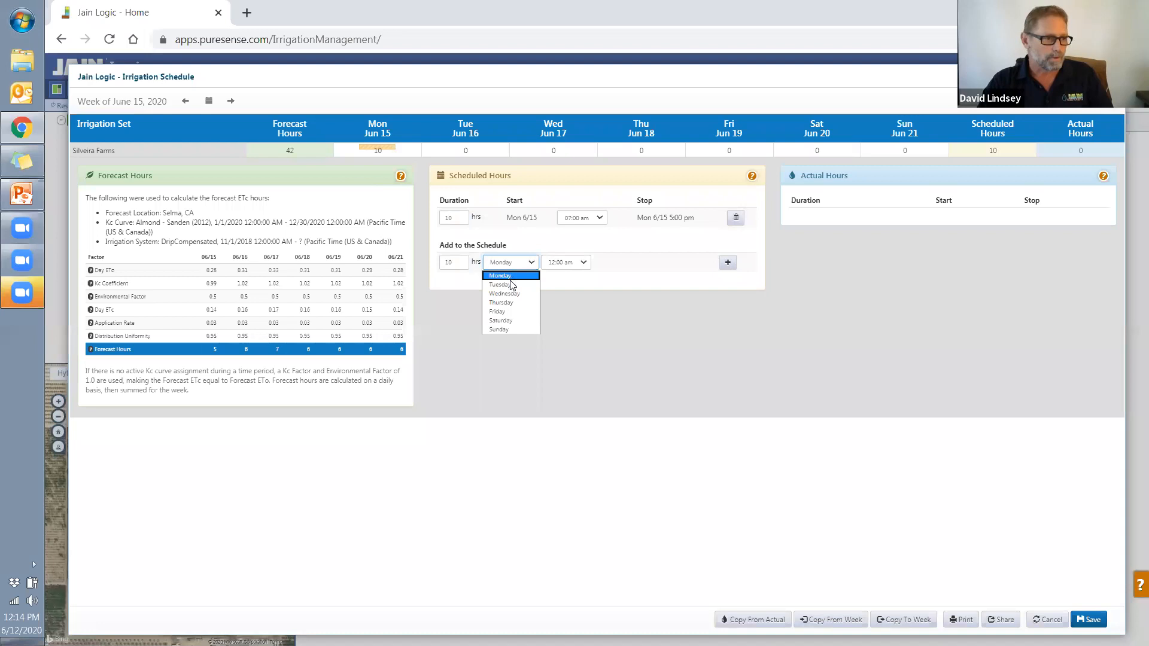
{"action": "left_click", "coordinate": [503, 294]}
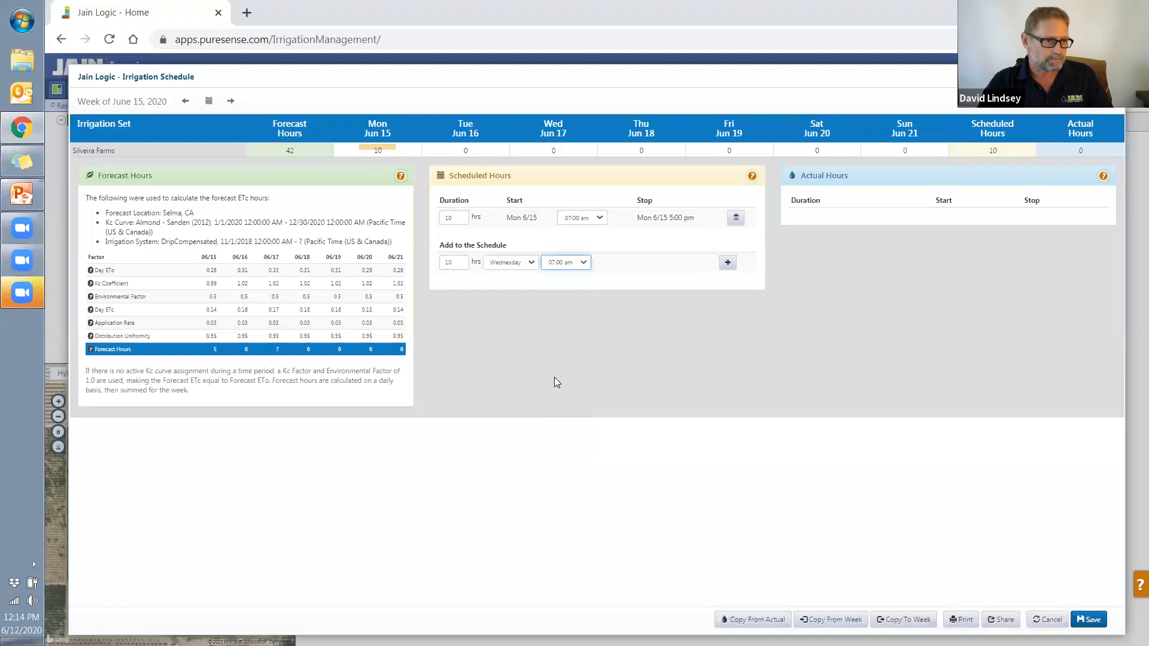
{"action": "left_click", "coordinate": [506, 282]}
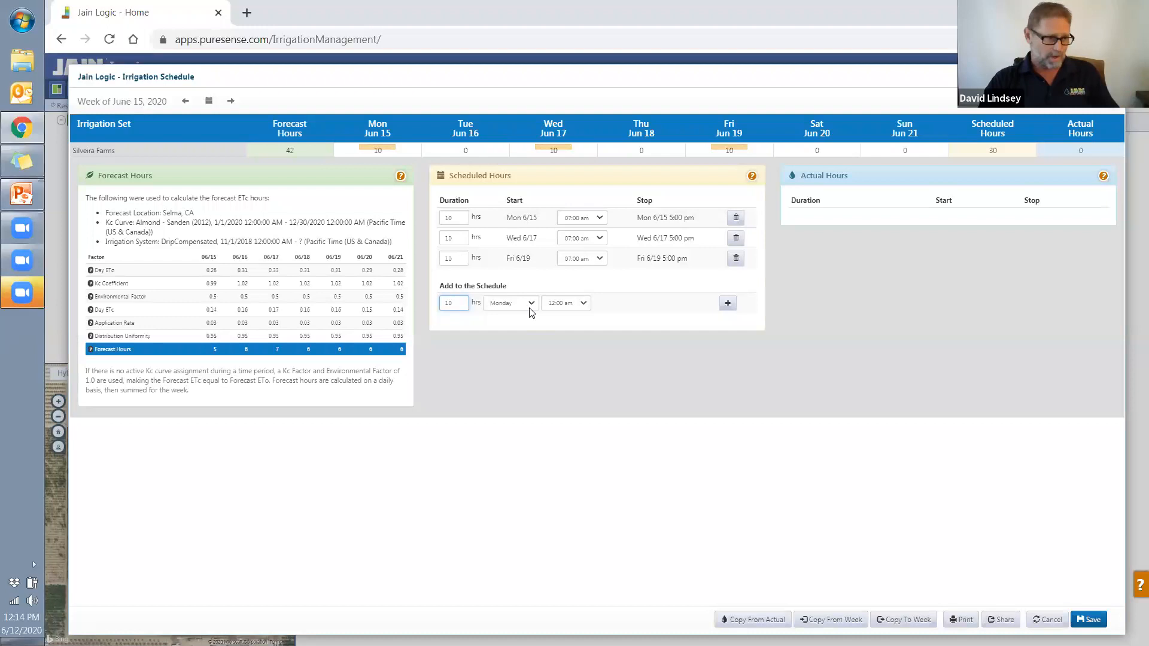
- Add a Saturday 6/20 irrigation run starting at 8:00 am
{"action": "left_click", "coordinate": [564, 303]}
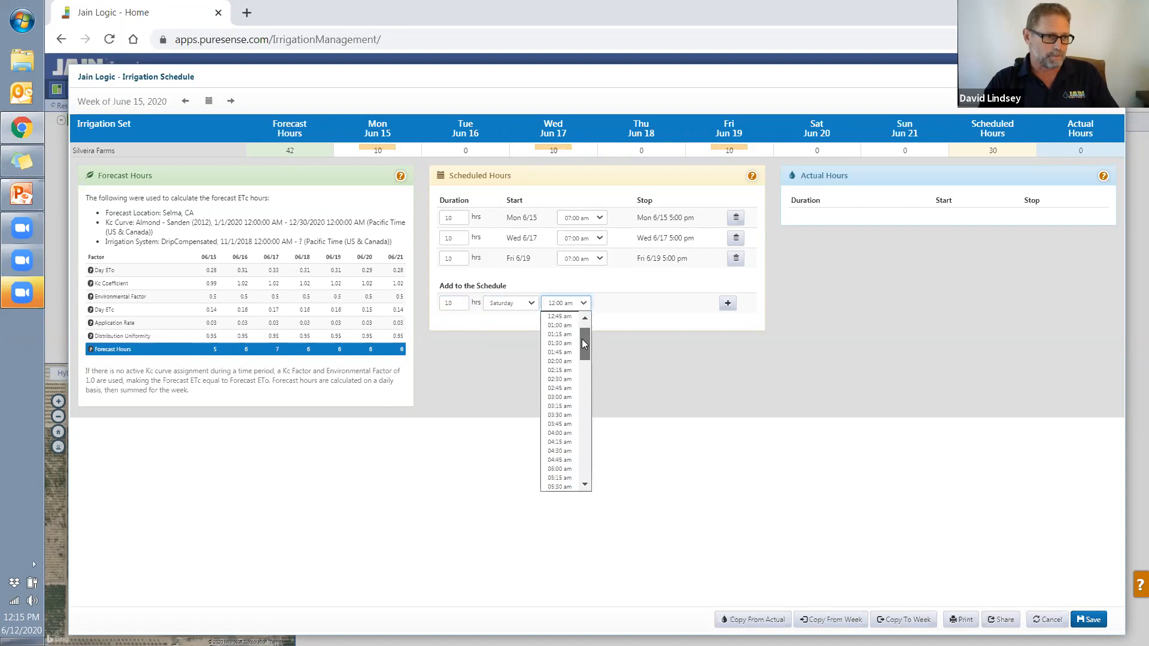
{"action": "scroll", "scroll_direction": "down", "scroll_amount": 3}
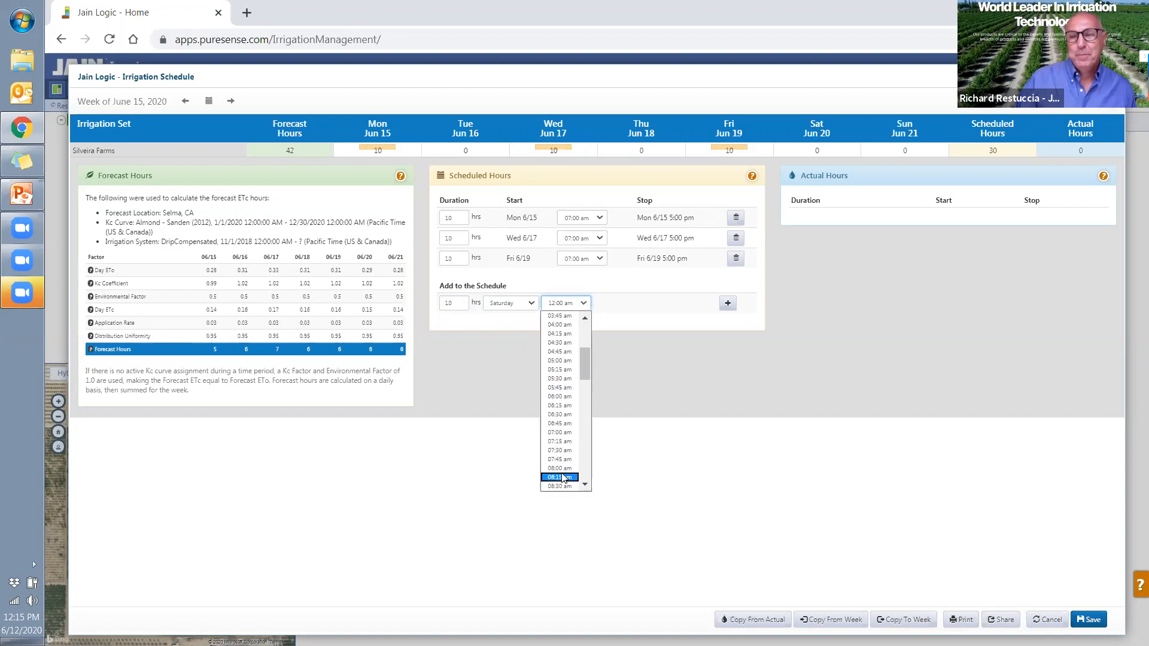
{"action": "left_click", "coordinate": [559, 468]}
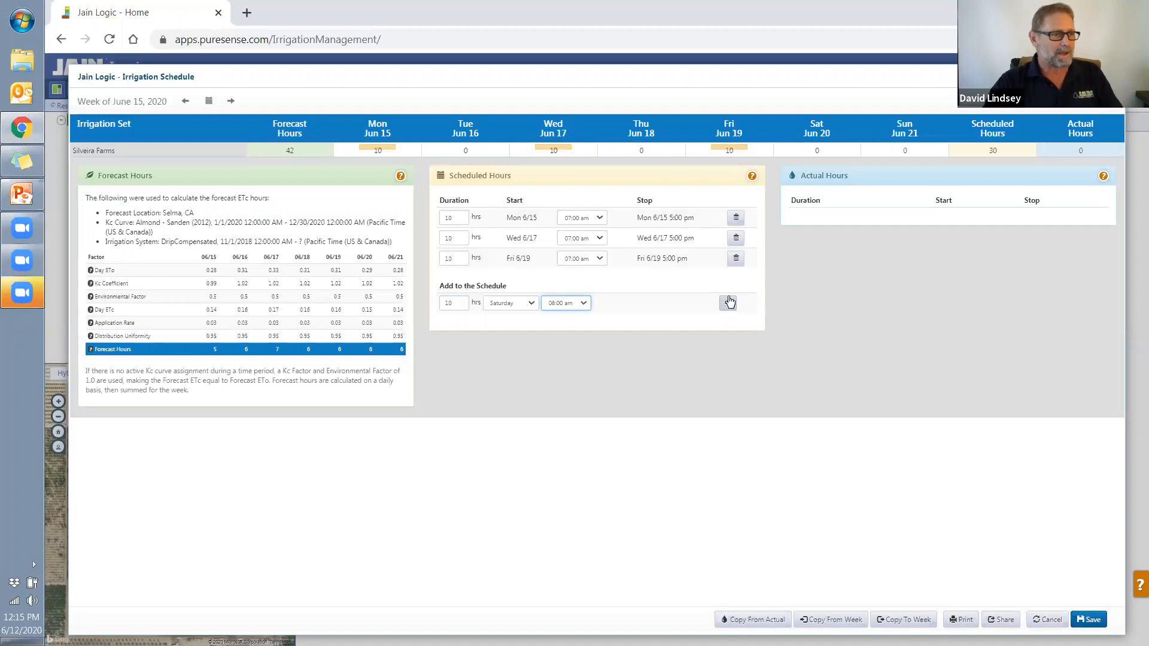
{"action": "left_click", "coordinate": [728, 303]}
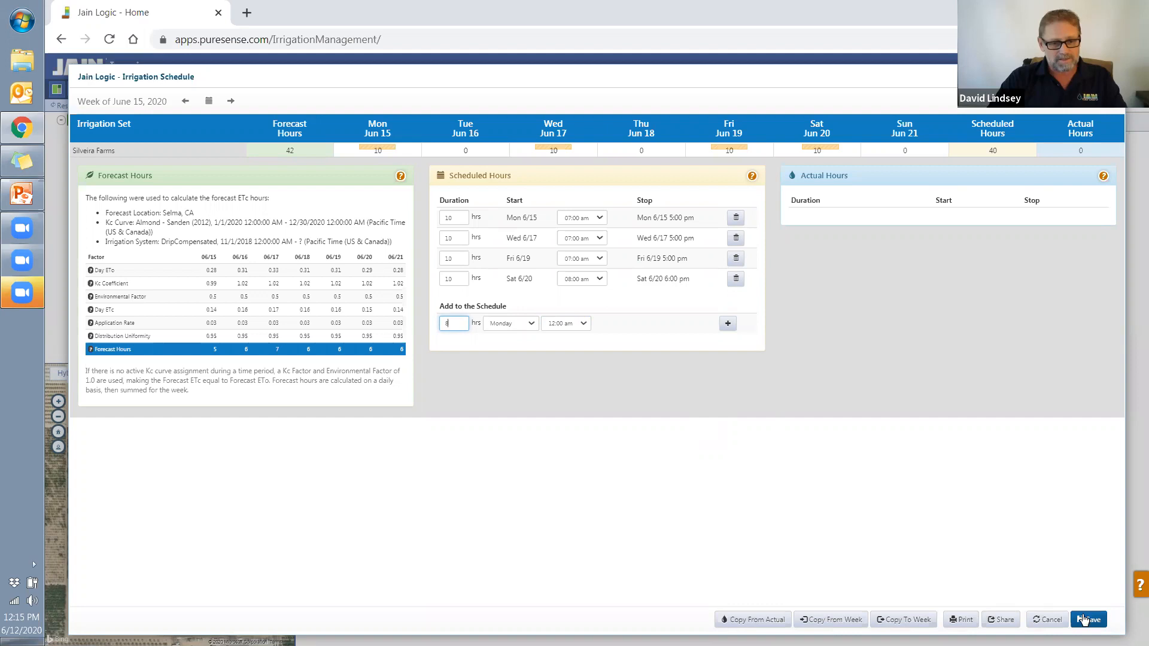
- Save the June 15 schedule with 40 scheduled hours and close the schedule window
{"action": "left_click", "coordinate": [1087, 619]}
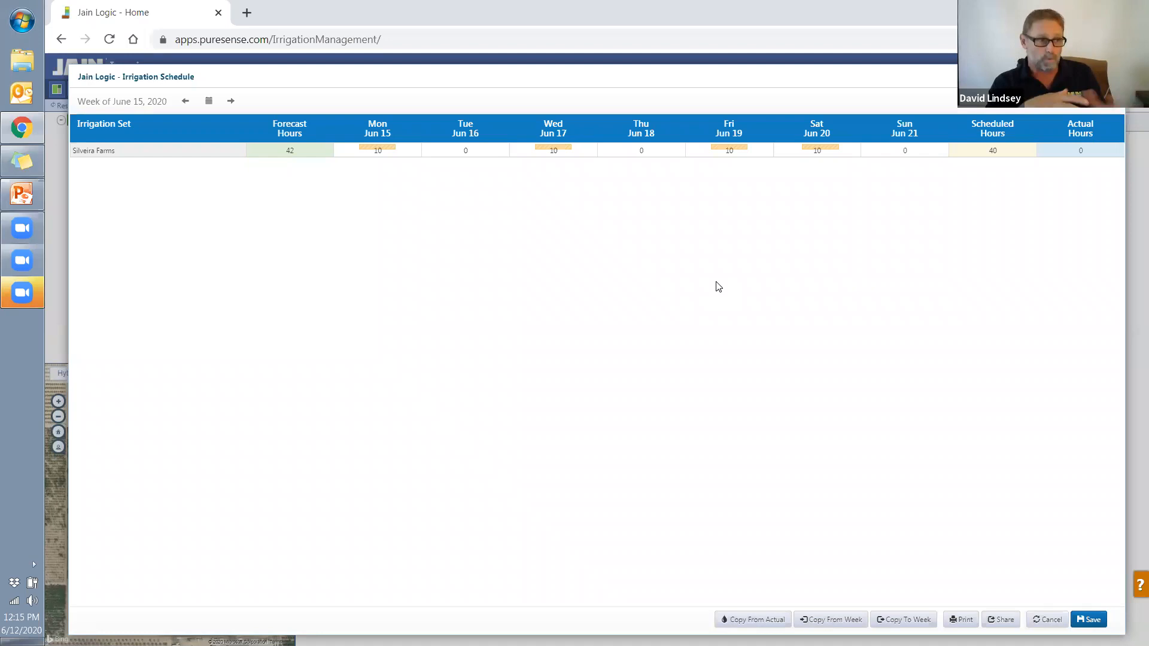
{"action": "mouse_move", "coordinate": [1123, 614]}
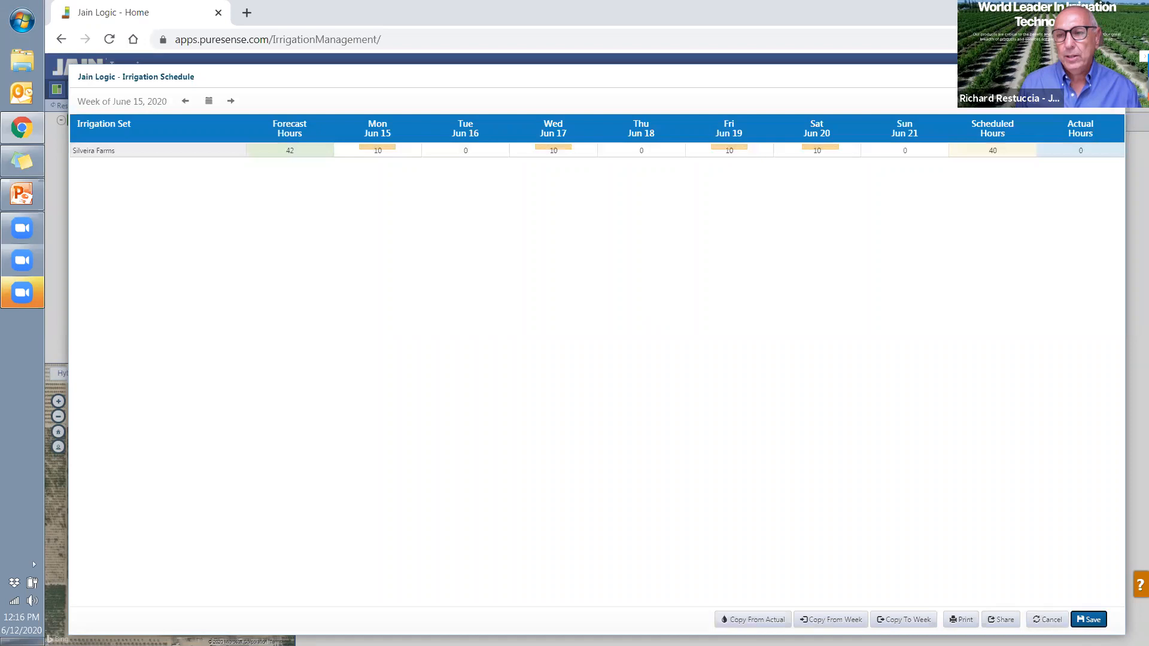
{"action": "left_click", "coordinate": [1045, 620]}
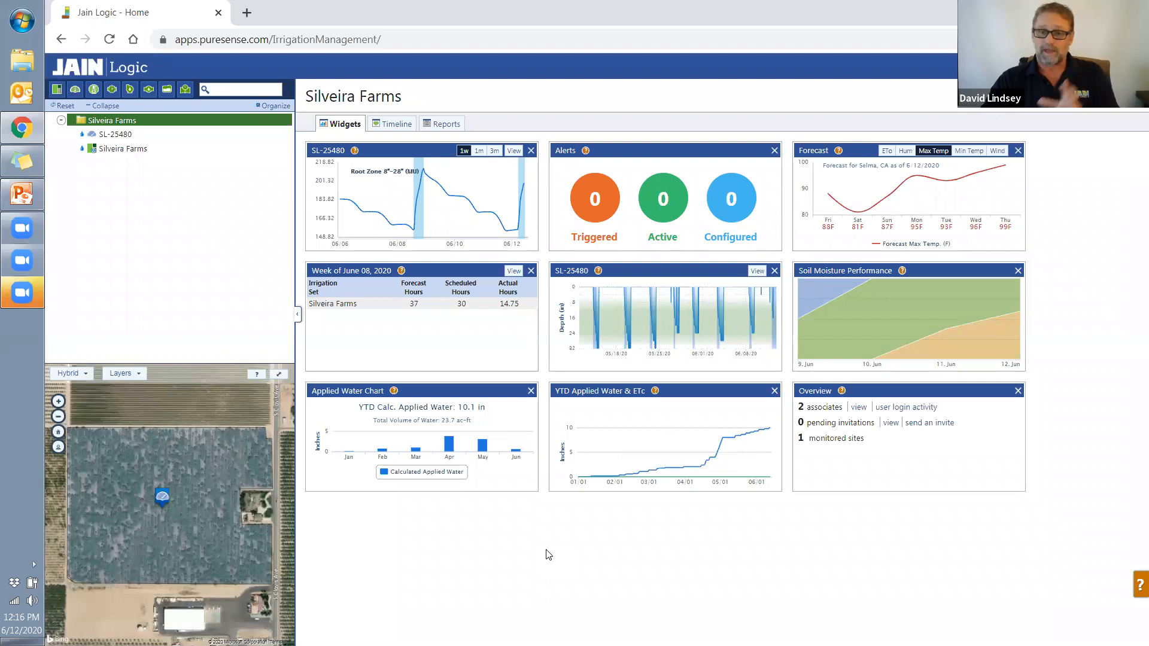
- Open the Silveira Farms Asset Manager General tab with its 28-acre field map
{"action": "left_click", "coordinate": [122, 149]}
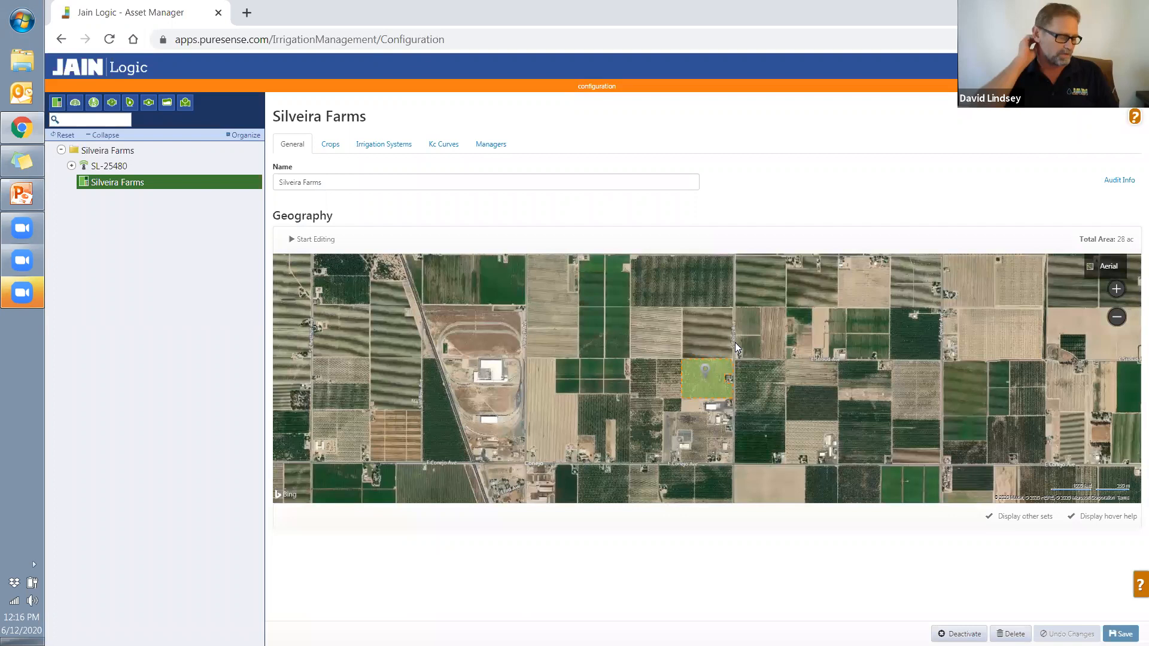
- Check the SL-25480 drip system settings, then show the empty Kc Curves list
{"action": "left_click", "coordinate": [383, 143]}
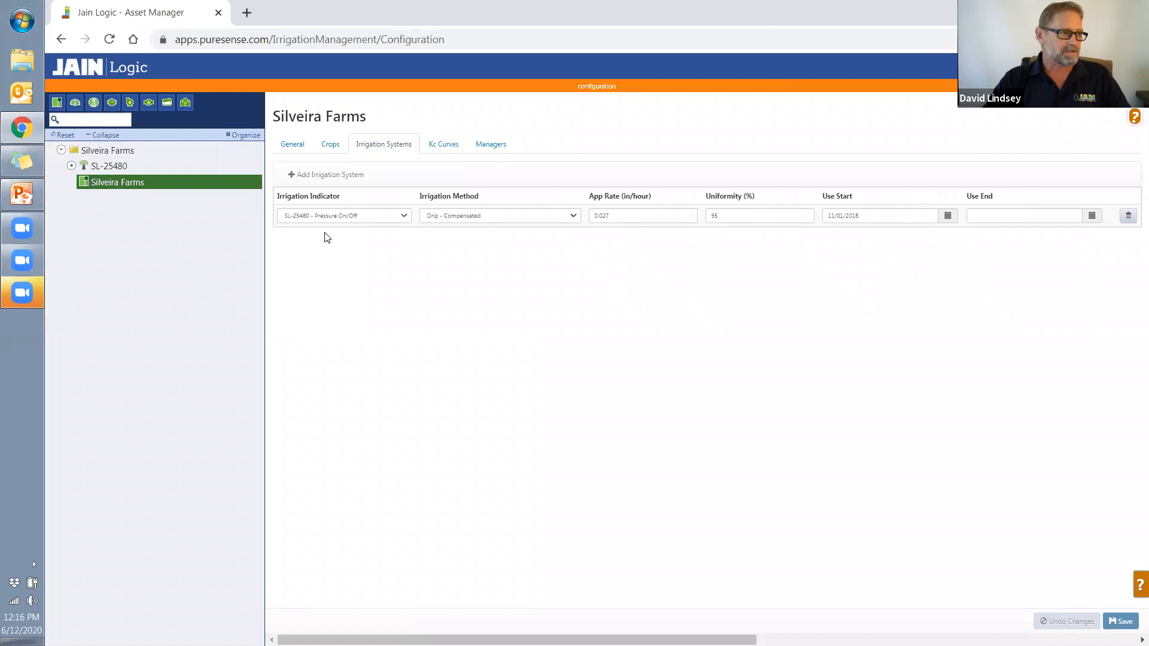
{"action": "mouse_move", "coordinate": [559, 355]}
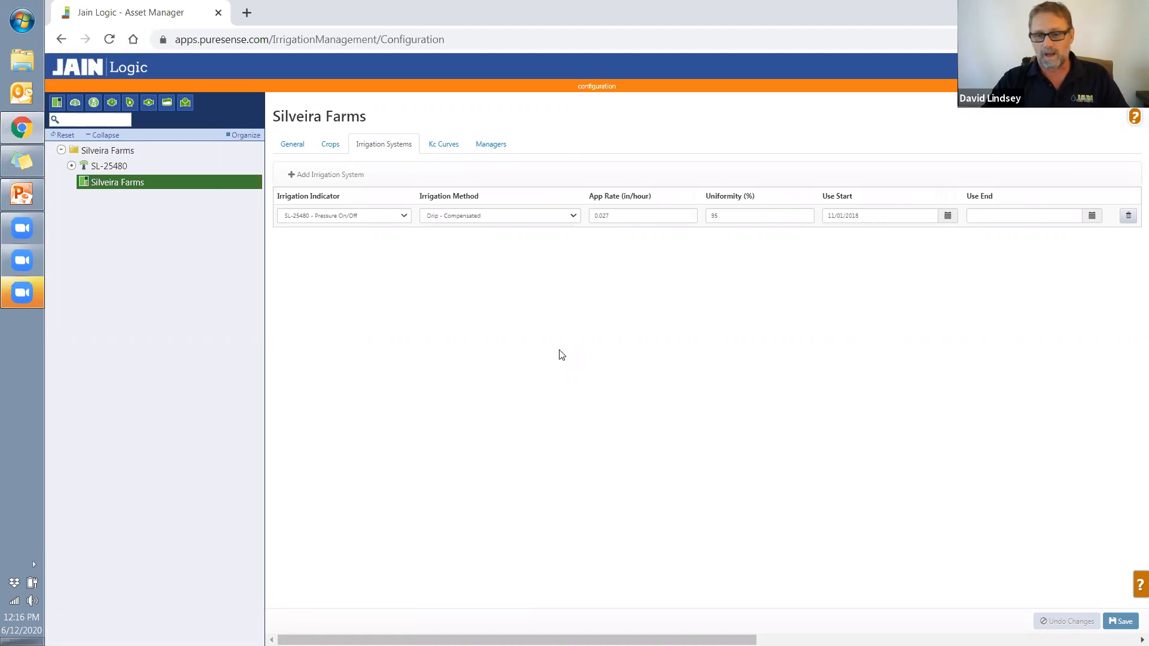
{"action": "mouse_move", "coordinate": [610, 253]}
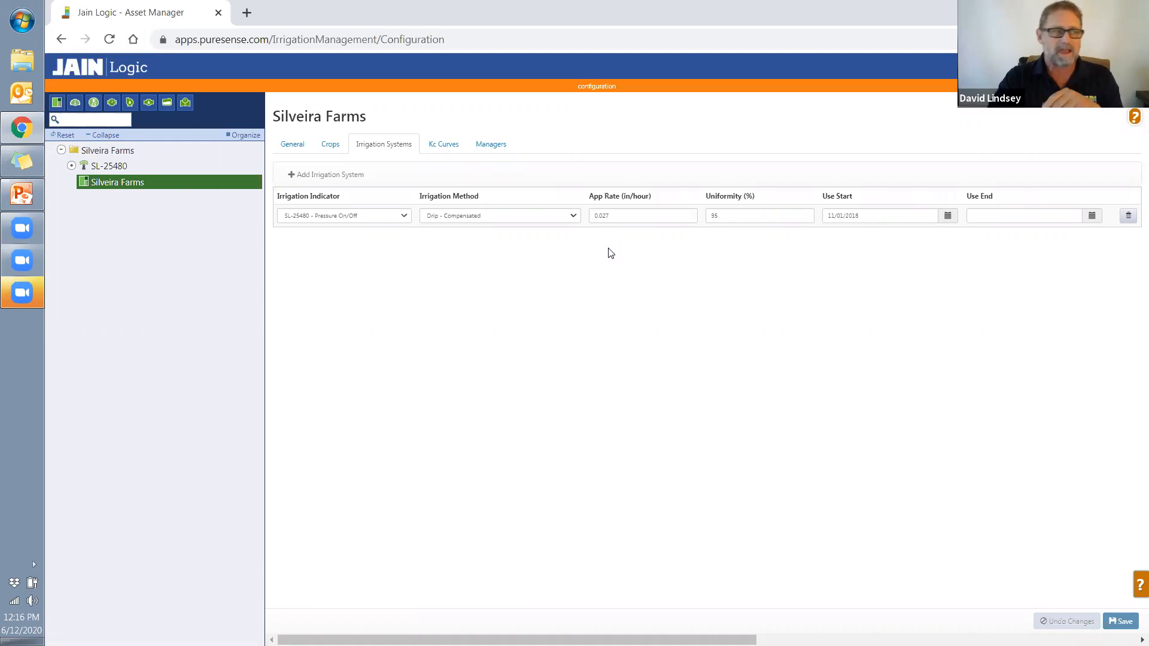
{"action": "left_click", "coordinate": [443, 144]}
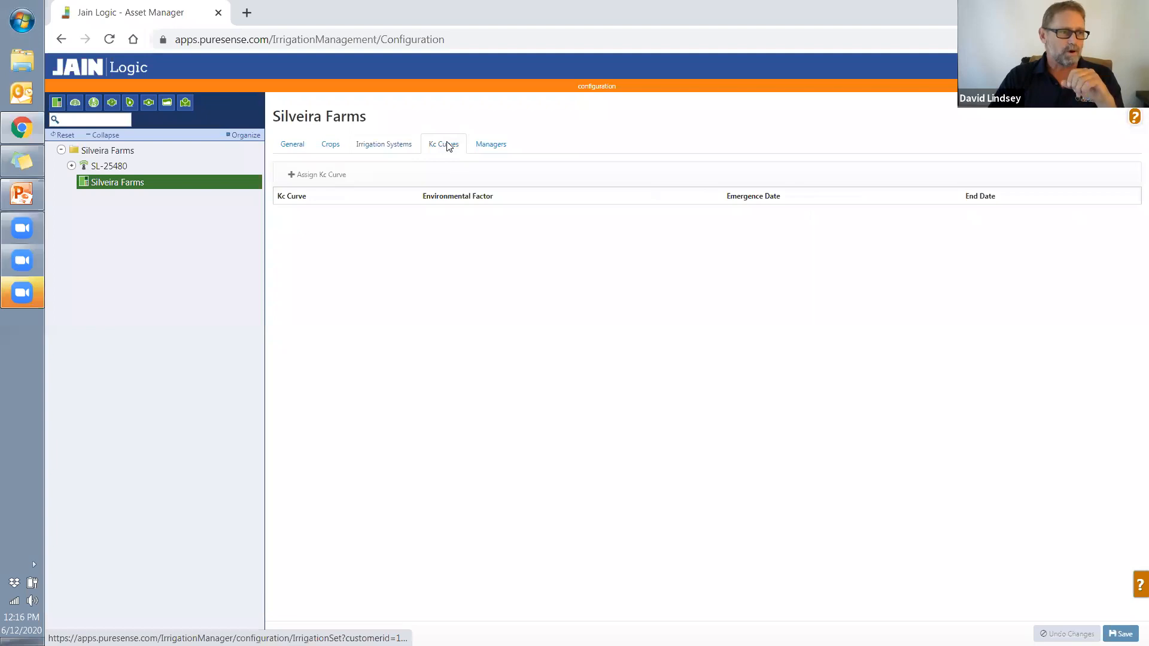
- Review the Almond - Sanden (2012) Kc curve at factor 0.5, then show the Crops list
{"action": "left_click", "coordinate": [316, 174]}
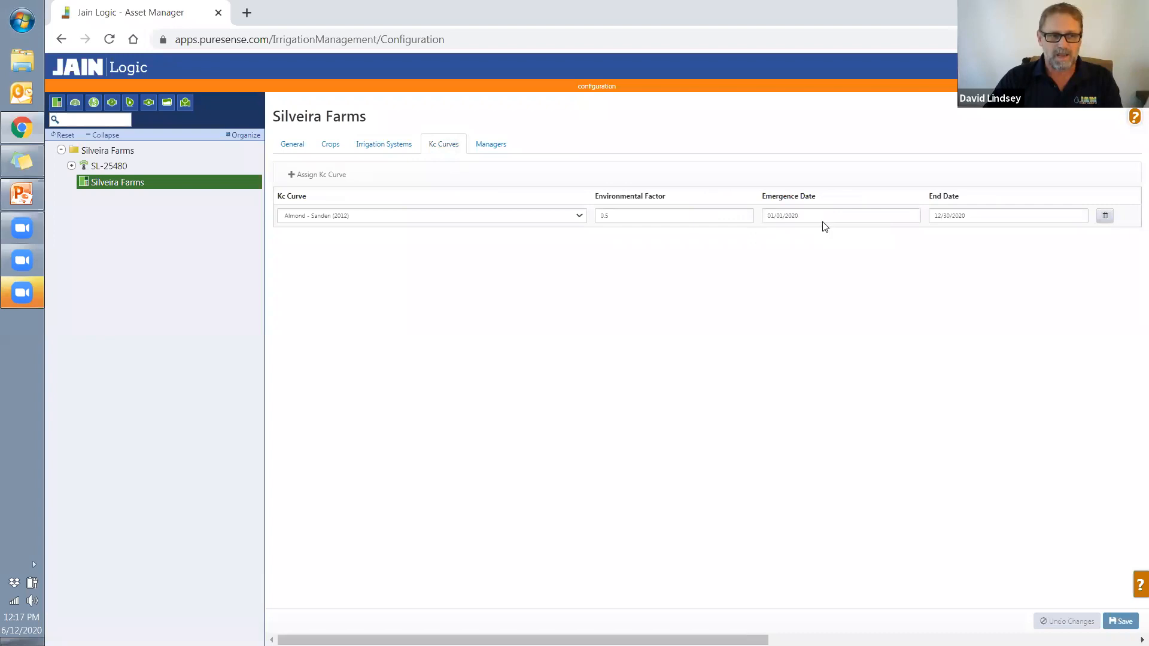
{"action": "mouse_move", "coordinate": [785, 239]}
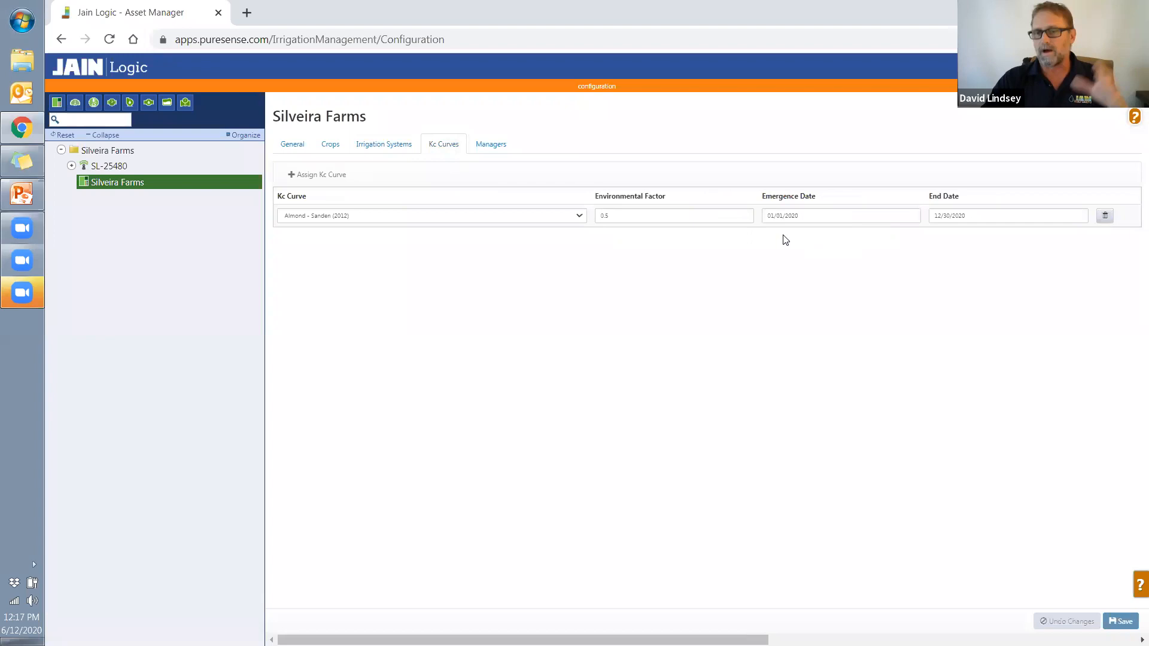
{"action": "mouse_move", "coordinate": [804, 226]}
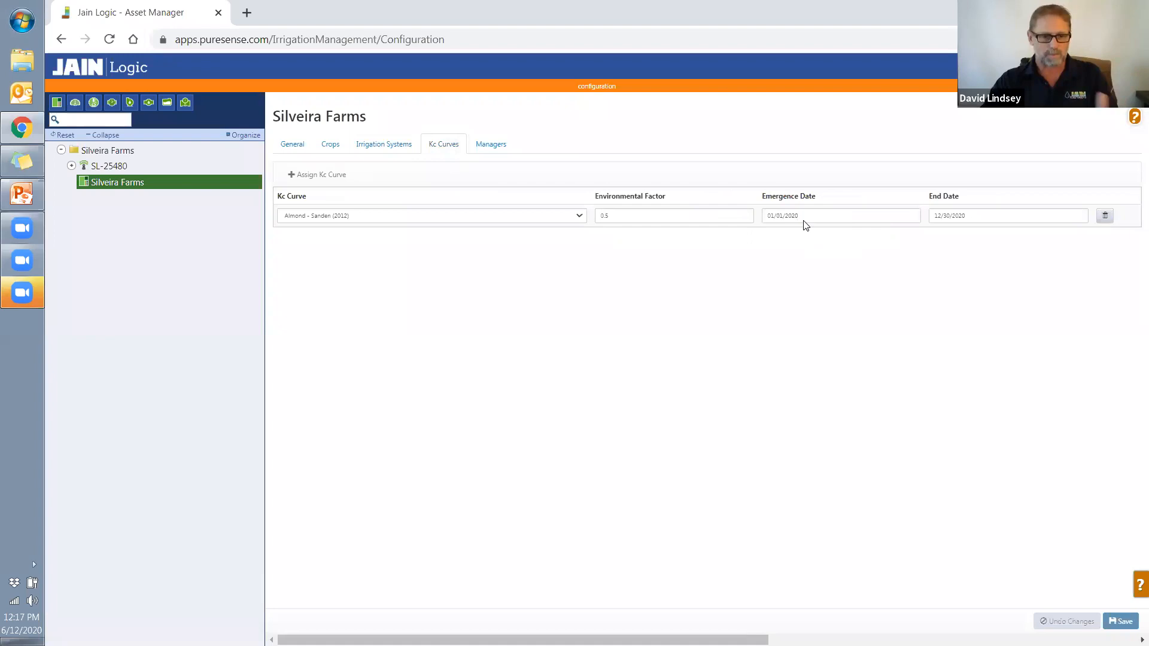
{"action": "left_click", "coordinate": [330, 144]}
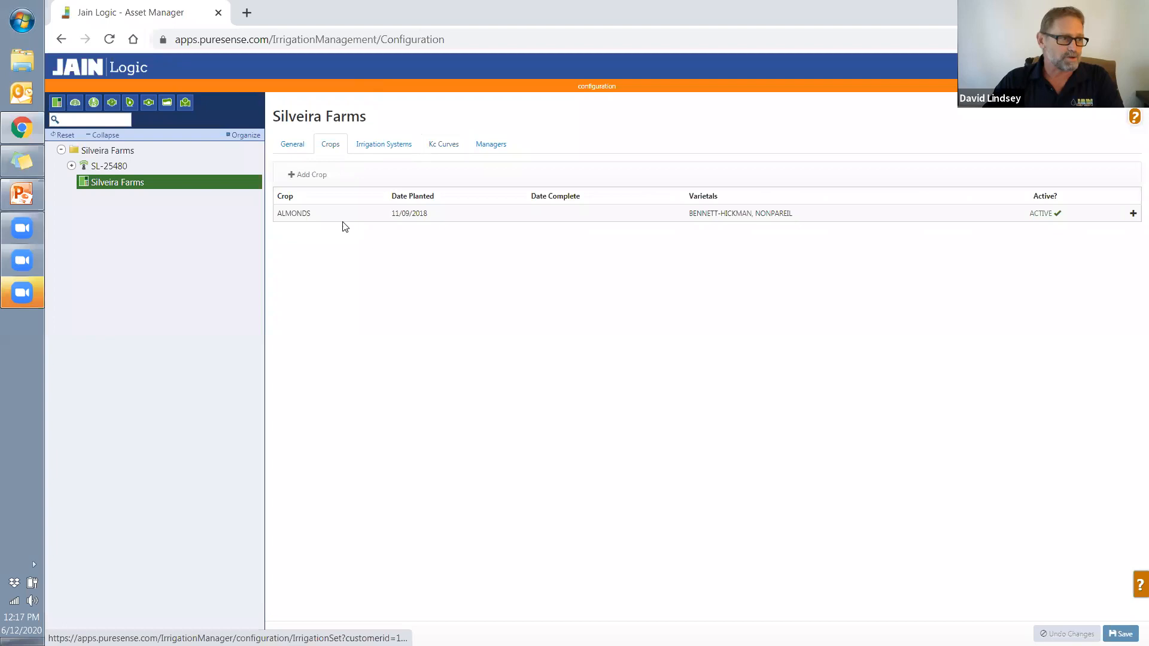
- Expand ALMONDS to see varietals and rootstocks, then return to the Home page
{"action": "left_click", "coordinate": [293, 213]}
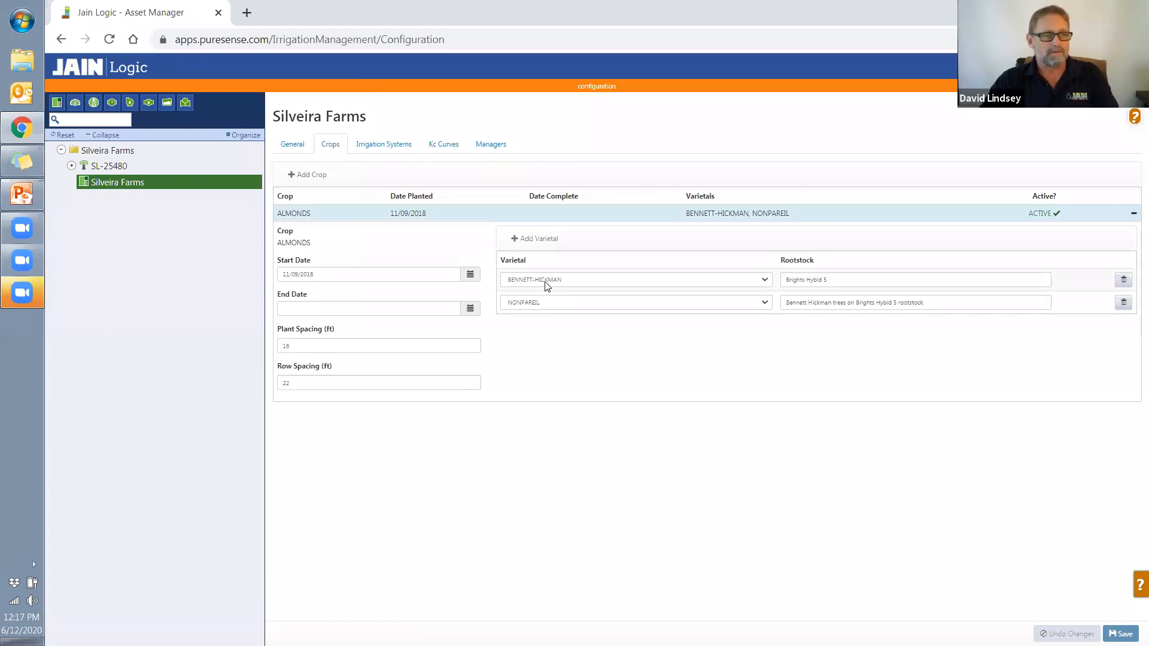
{"action": "left_click", "coordinate": [292, 144]}
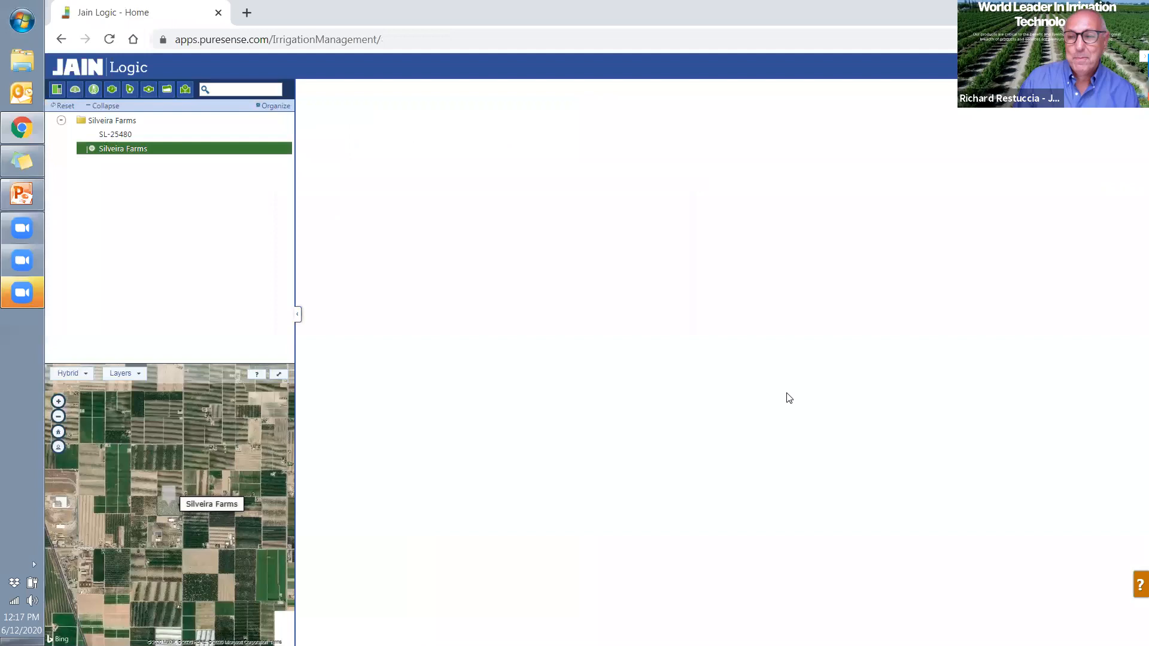
- Open the SL-25480 station dashboard from the Silveira Farms site
{"action": "left_click", "coordinate": [122, 148]}
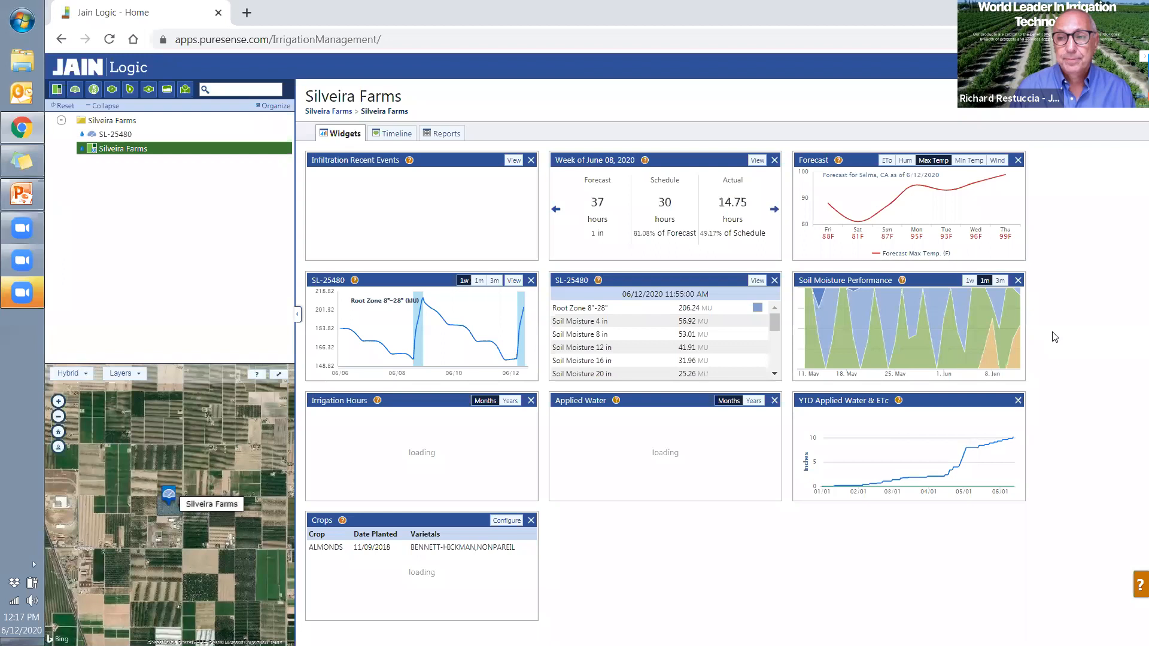
{"action": "left_click", "coordinate": [114, 133]}
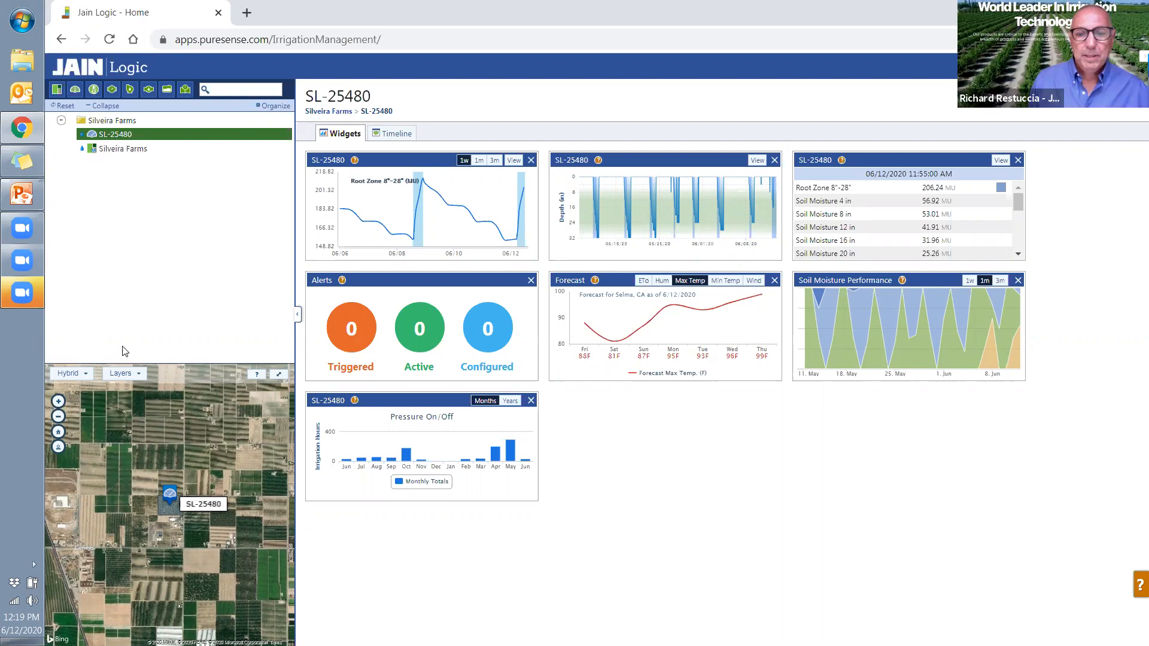
{"action": "mouse_move", "coordinate": [722, 460]}
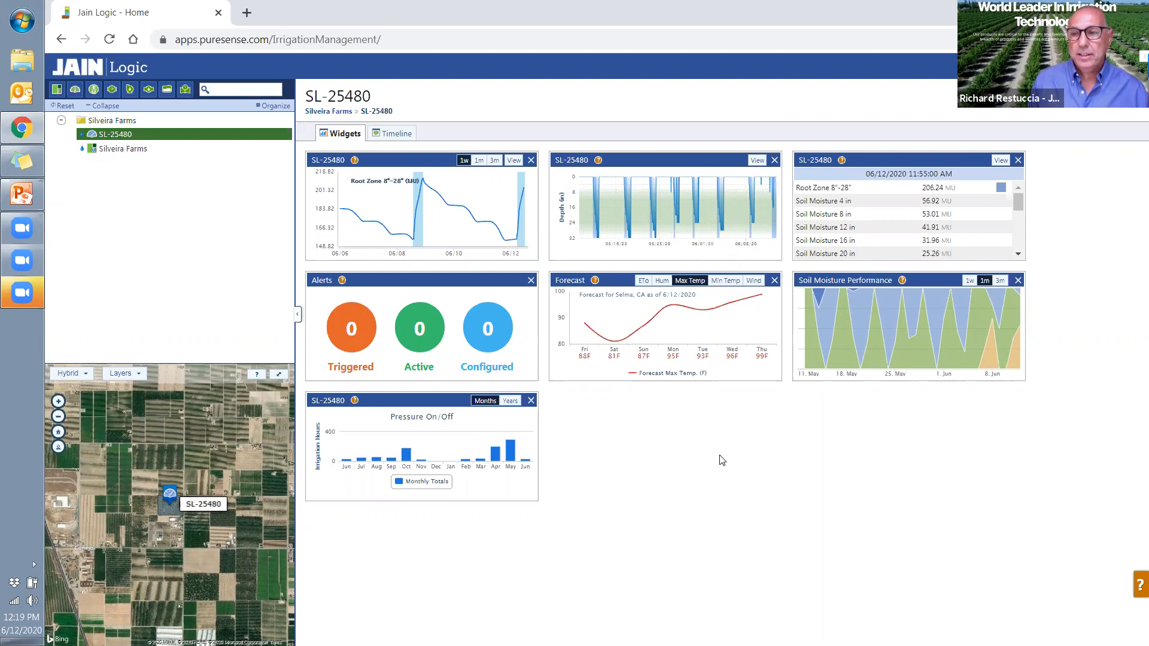
{"action": "mouse_move", "coordinate": [734, 258]}
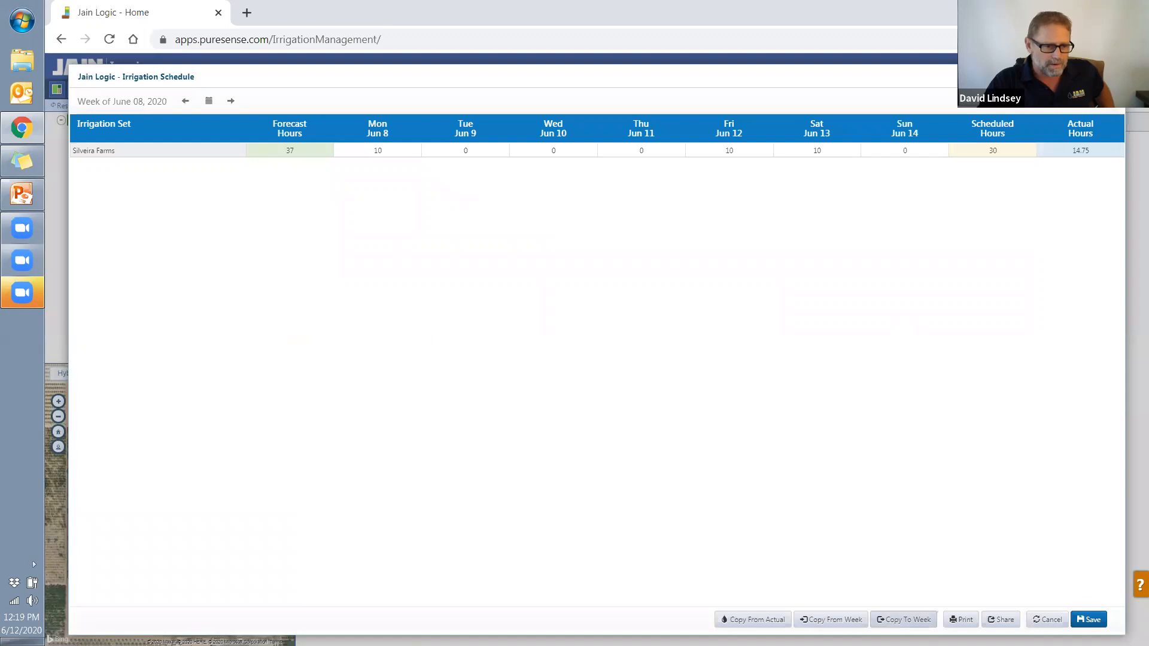
- Advance the schedule to the Week of June 15 and open the Share Schedule dialog
{"action": "left_click", "coordinate": [752, 620]}
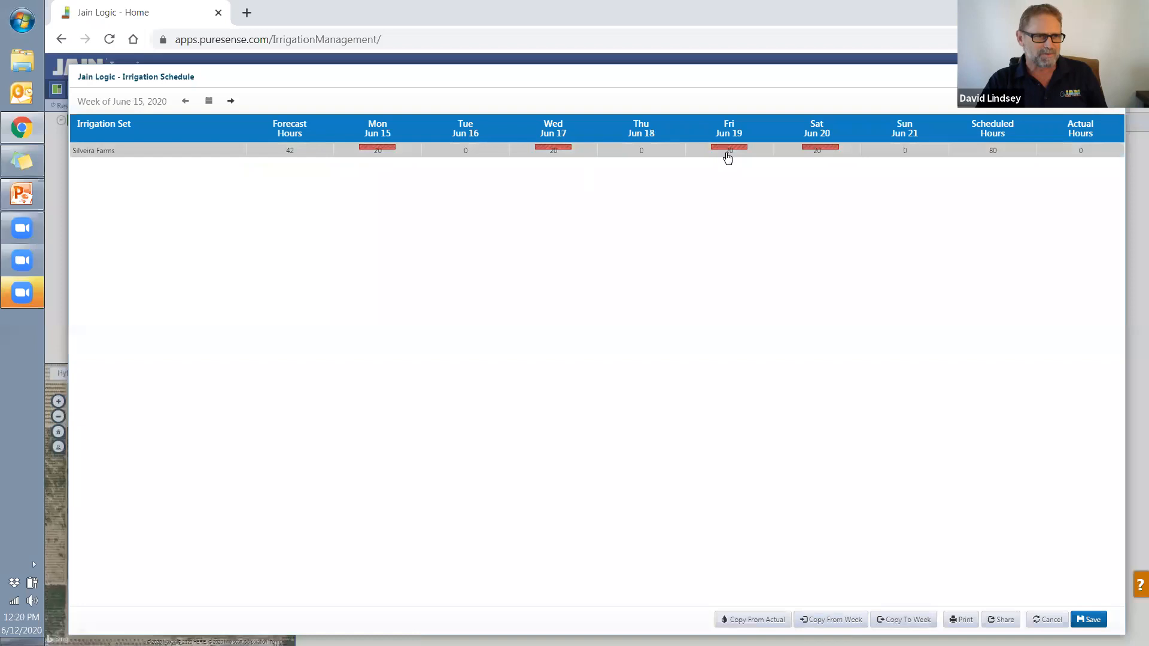
{"action": "left_click", "coordinate": [961, 620]}
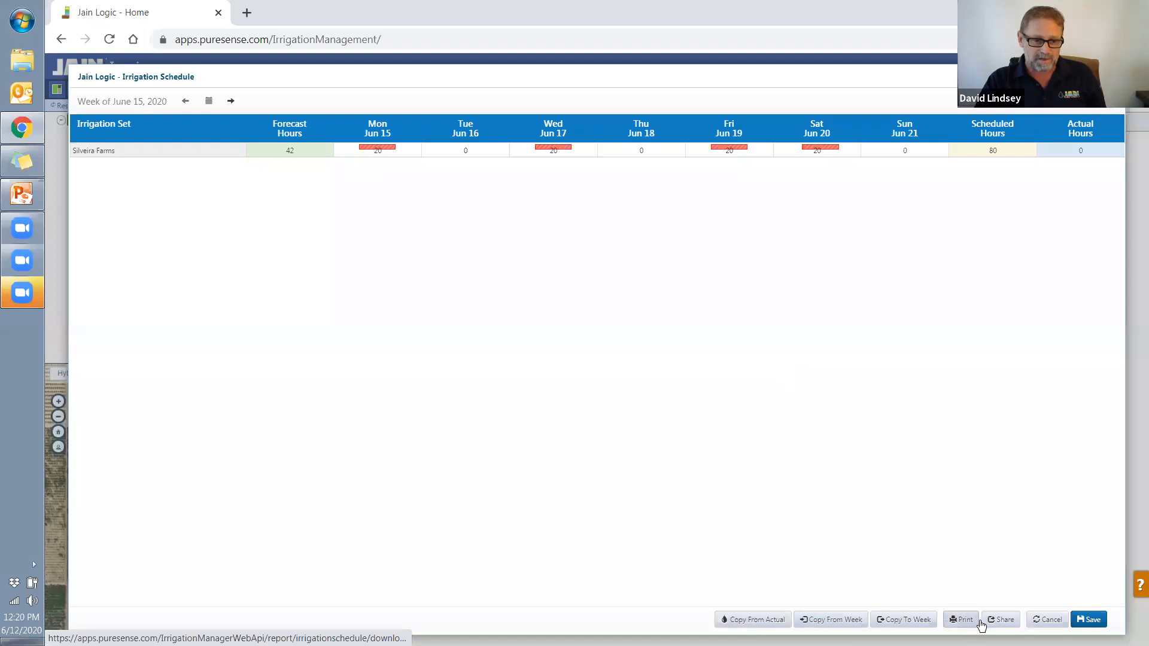
{"action": "left_click", "coordinate": [999, 619]}
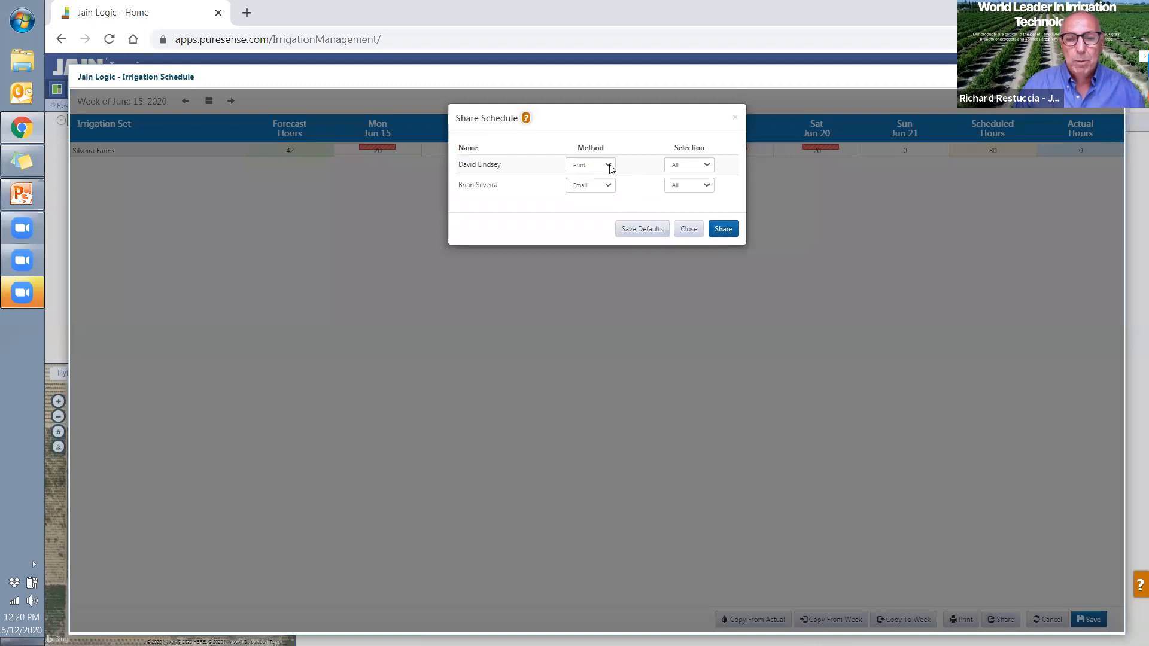
- Share the June 15 schedule, first recipient by Print and second by Email
{"action": "left_click", "coordinate": [589, 163]}
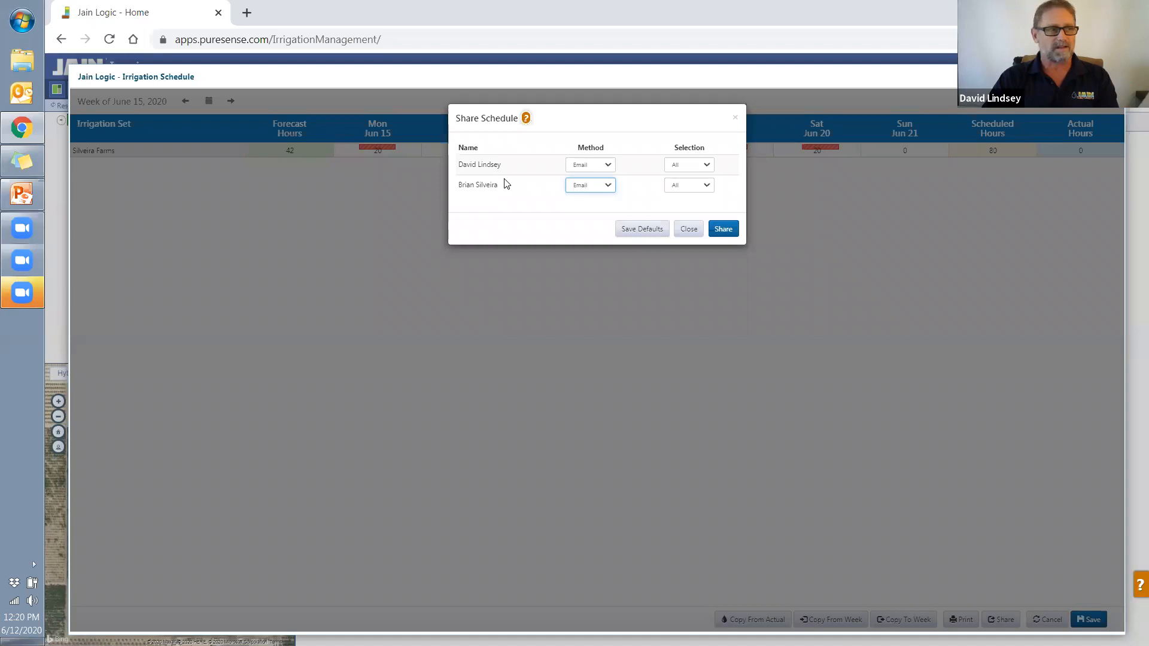
{"action": "mouse_move", "coordinate": [947, 511]}
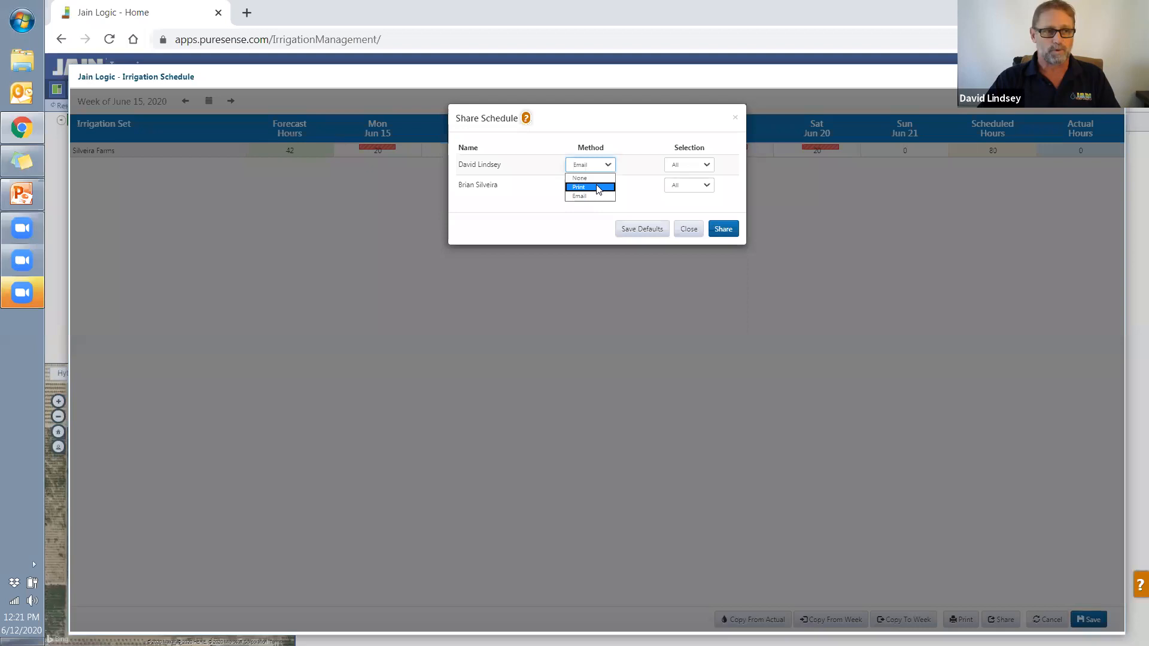
{"action": "left_click", "coordinate": [579, 187]}
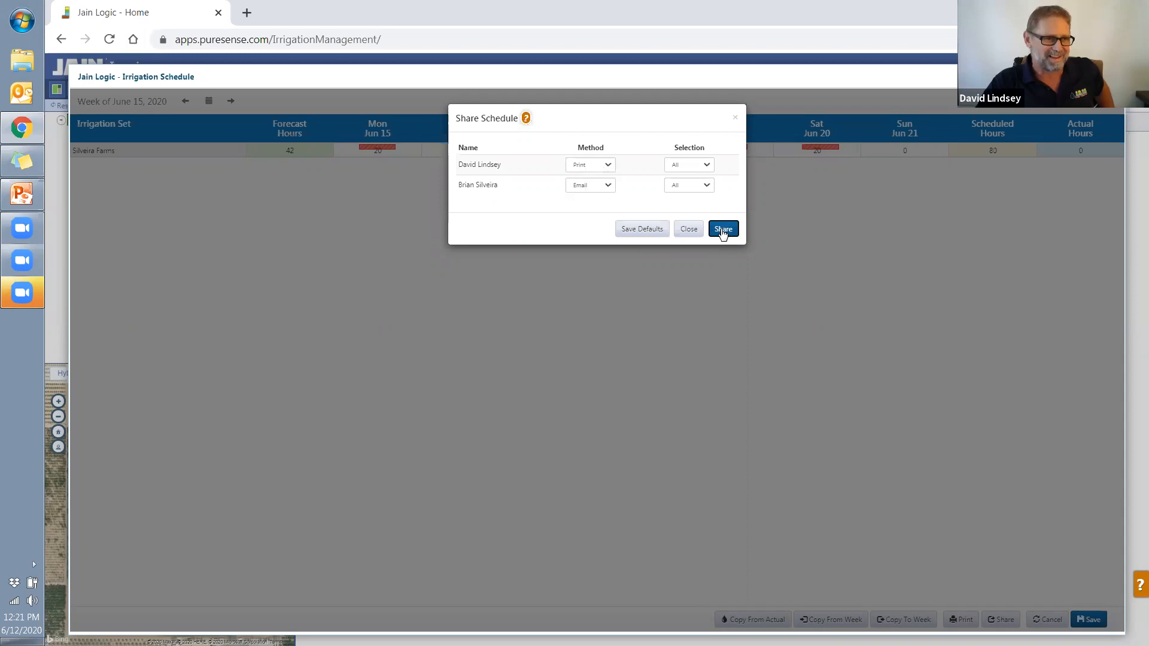
{"action": "left_click", "coordinate": [722, 229]}
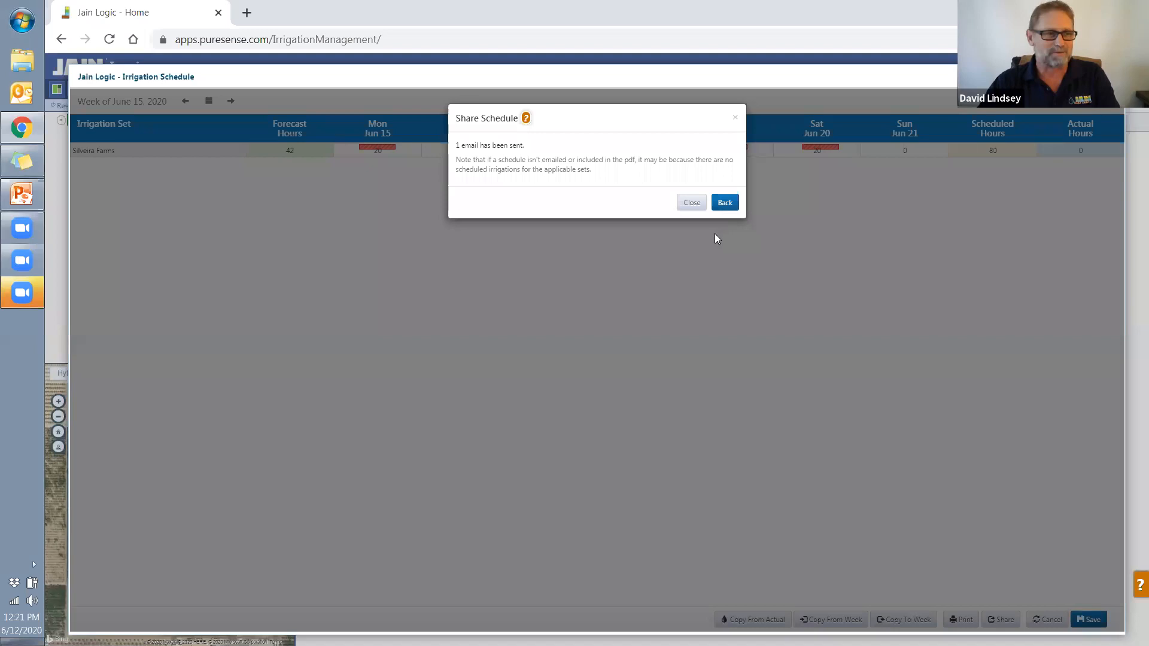
- Dismiss the email-sent confirmation and close the Irrigation Schedule window
{"action": "left_click", "coordinate": [690, 203]}
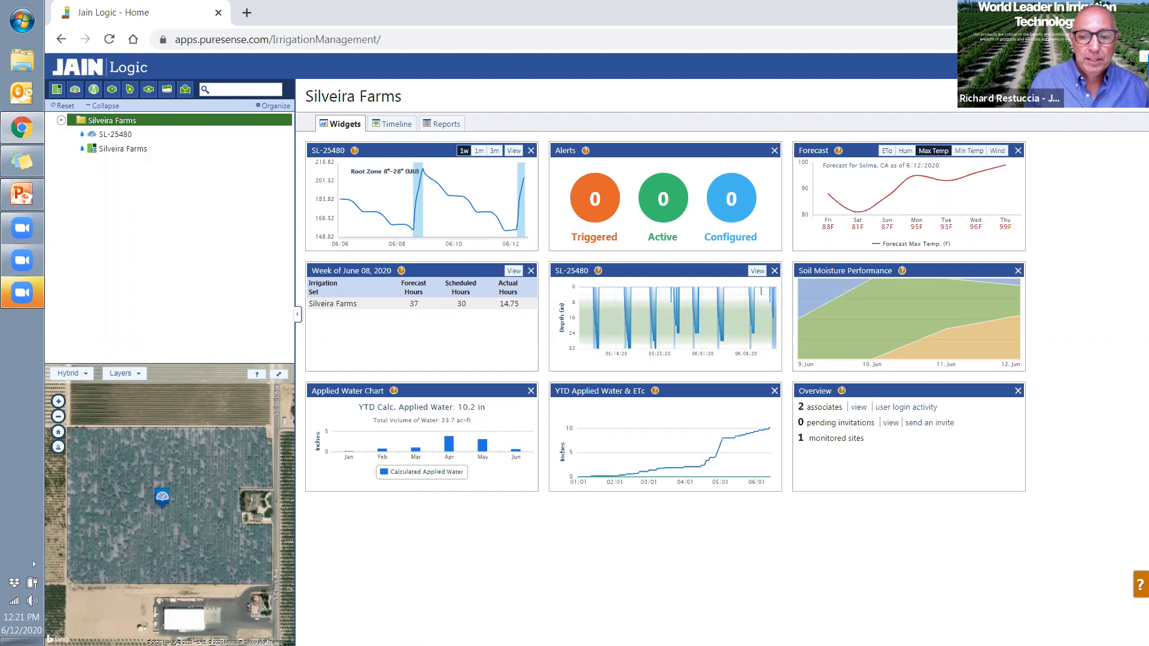
{"action": "left_click", "coordinate": [513, 270]}
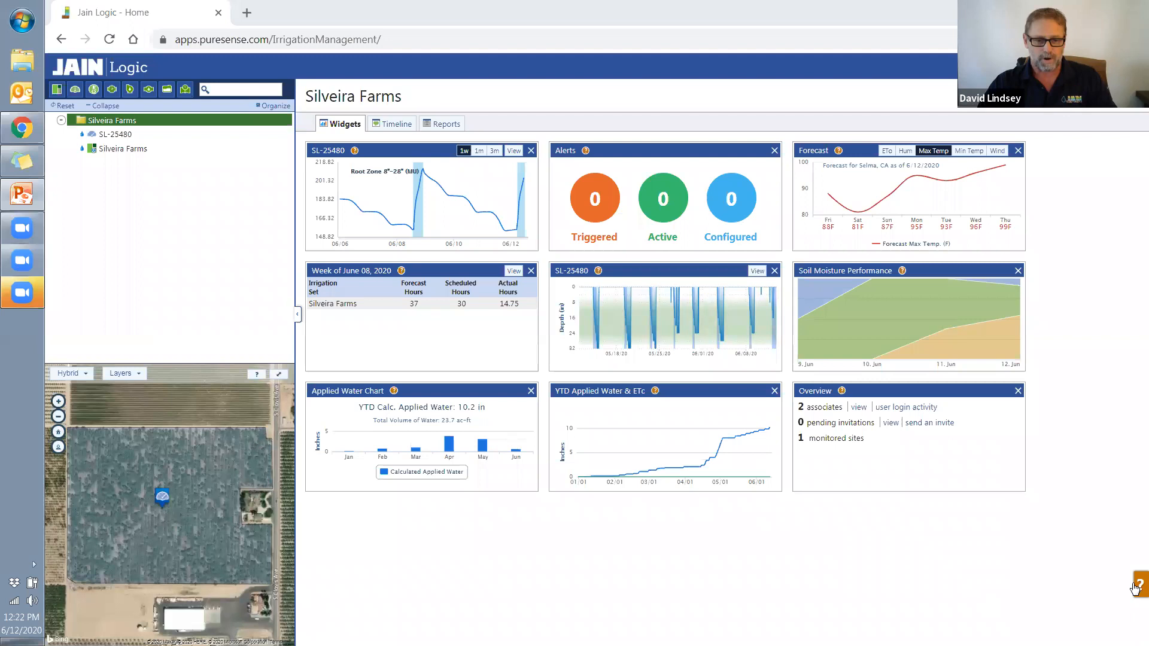
- Launch Live Support Online chat from the orange ? help panel
{"action": "left_click", "coordinate": [1136, 582]}
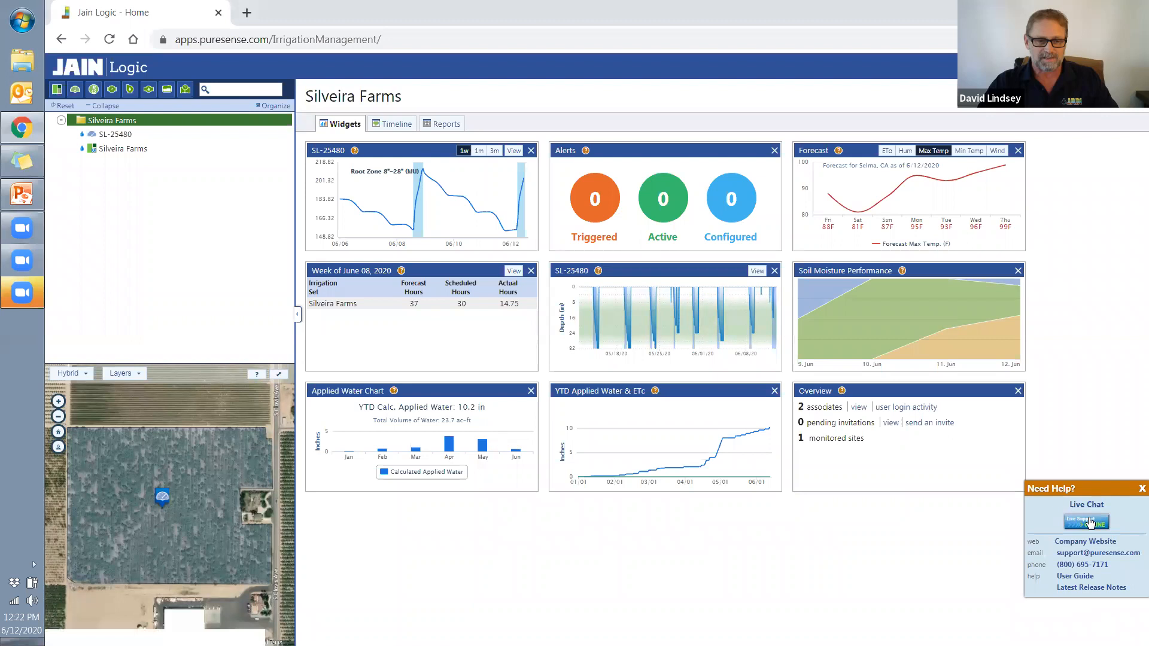
{"action": "left_click", "coordinate": [1086, 521]}
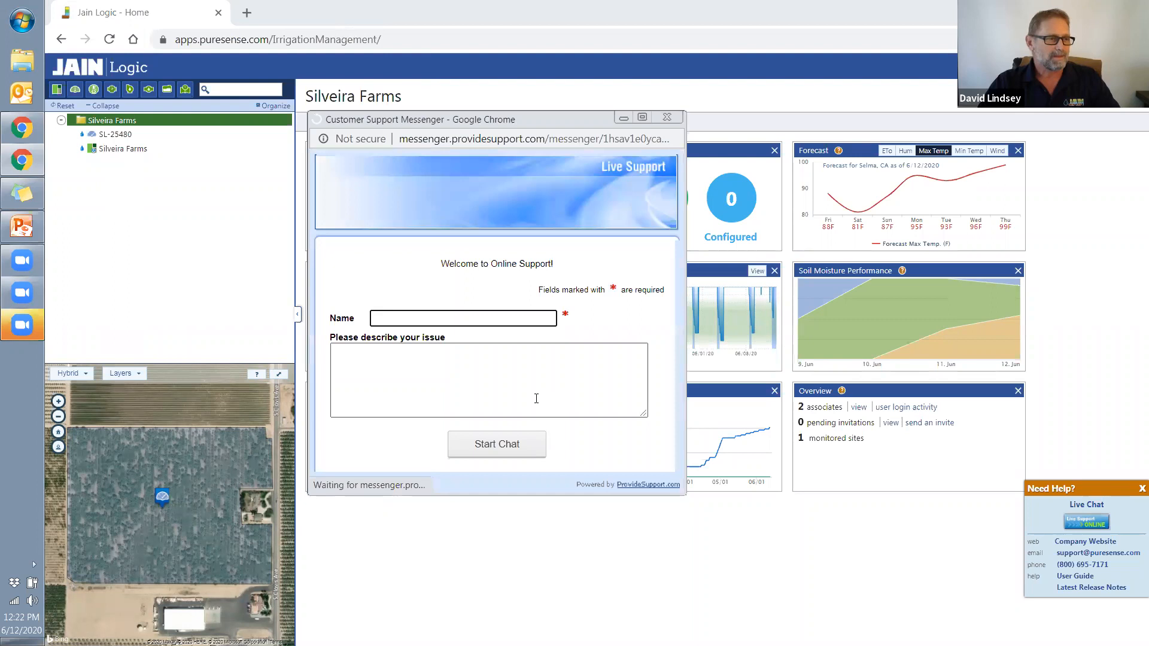
- Start a support chat as David and send operator Richard the message 'Thanks Richa'
{"action": "type", "text": "David"}
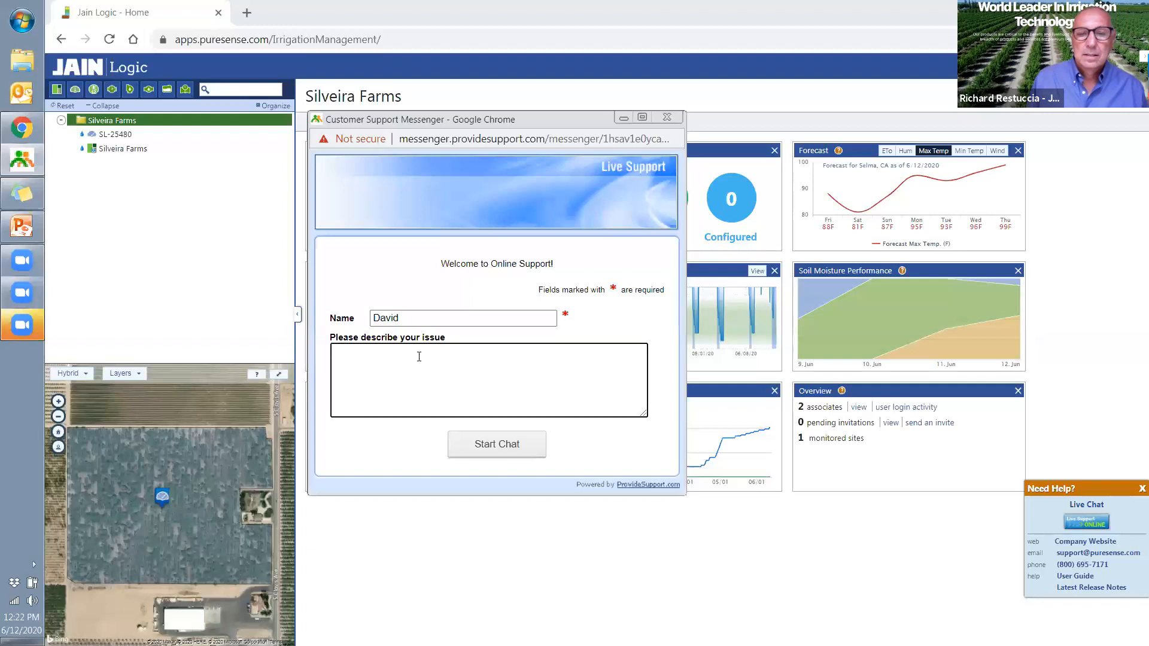
{"action": "left_click", "coordinate": [496, 444]}
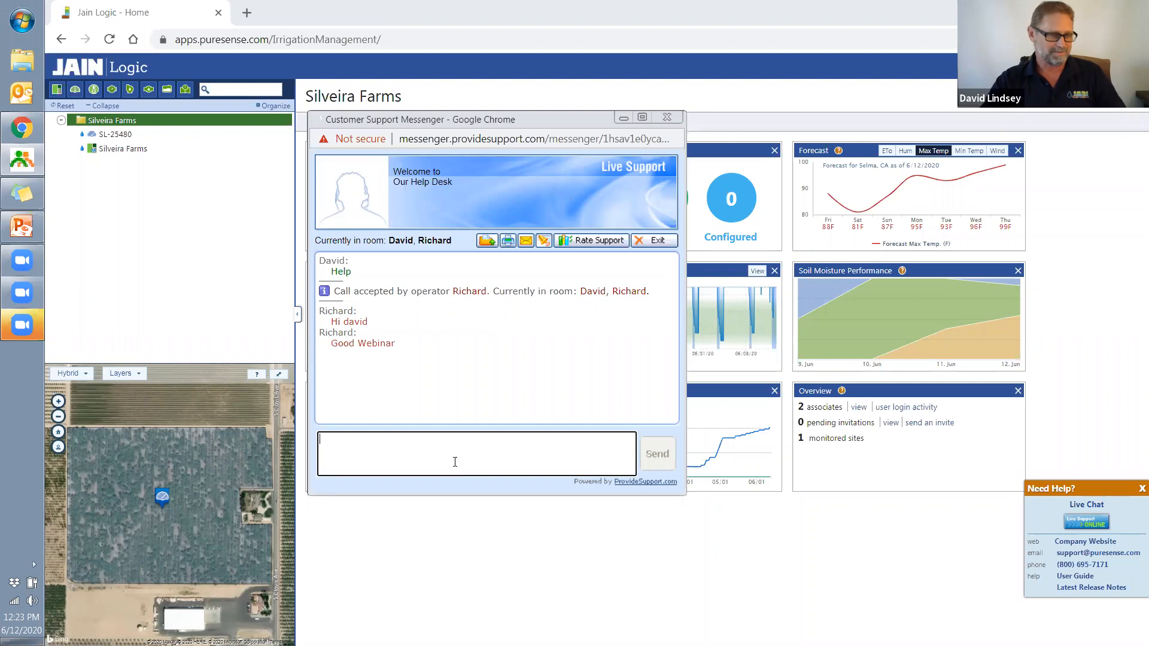
{"action": "type", "text": "Thanks Richa"}
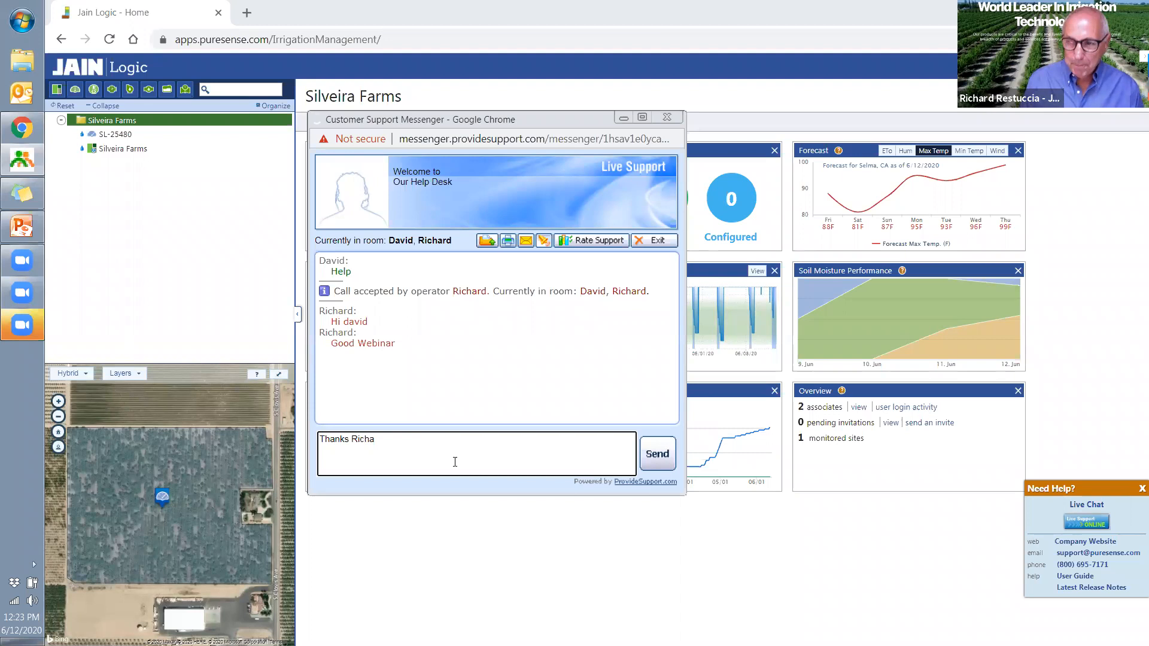
{"action": "left_click", "coordinate": [656, 453]}
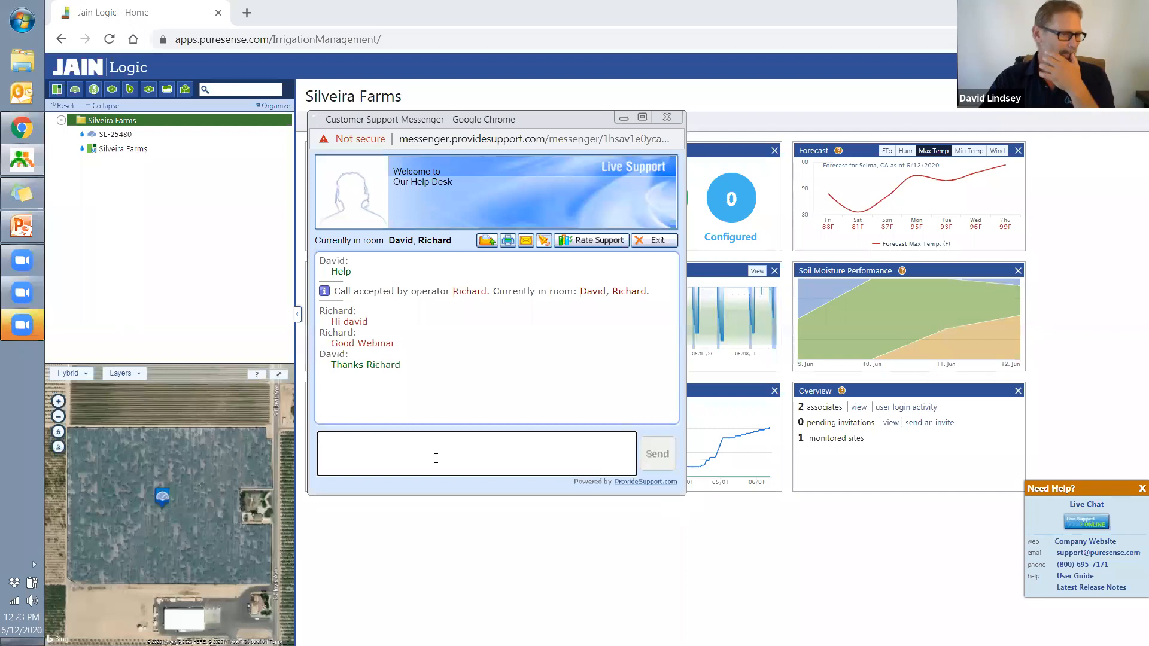